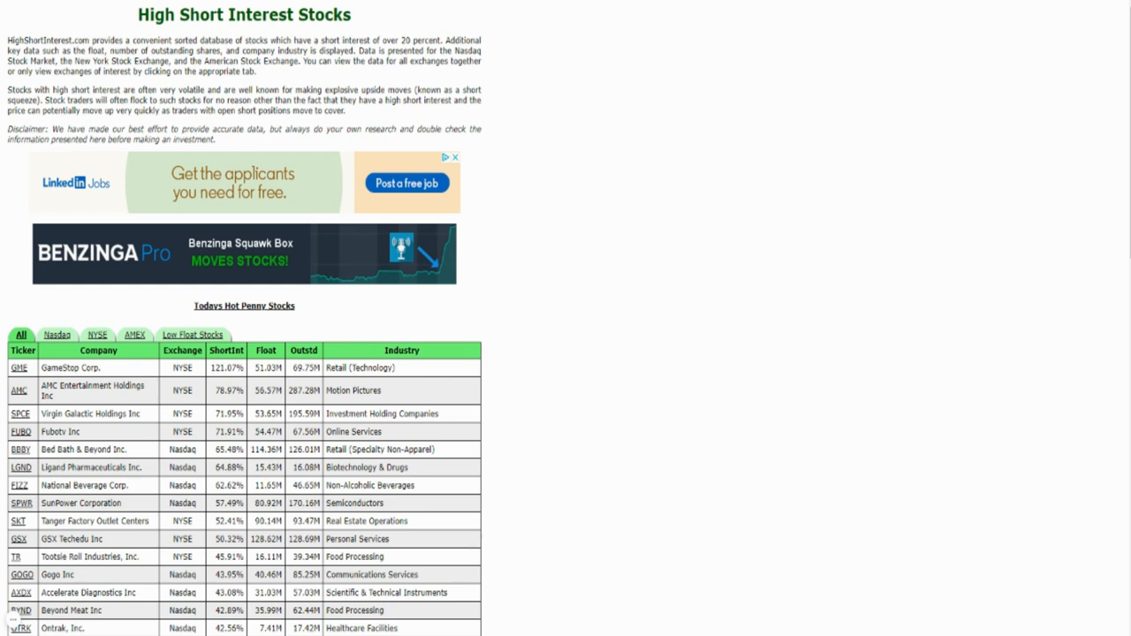
pyautogui.moveTo(888, 421)
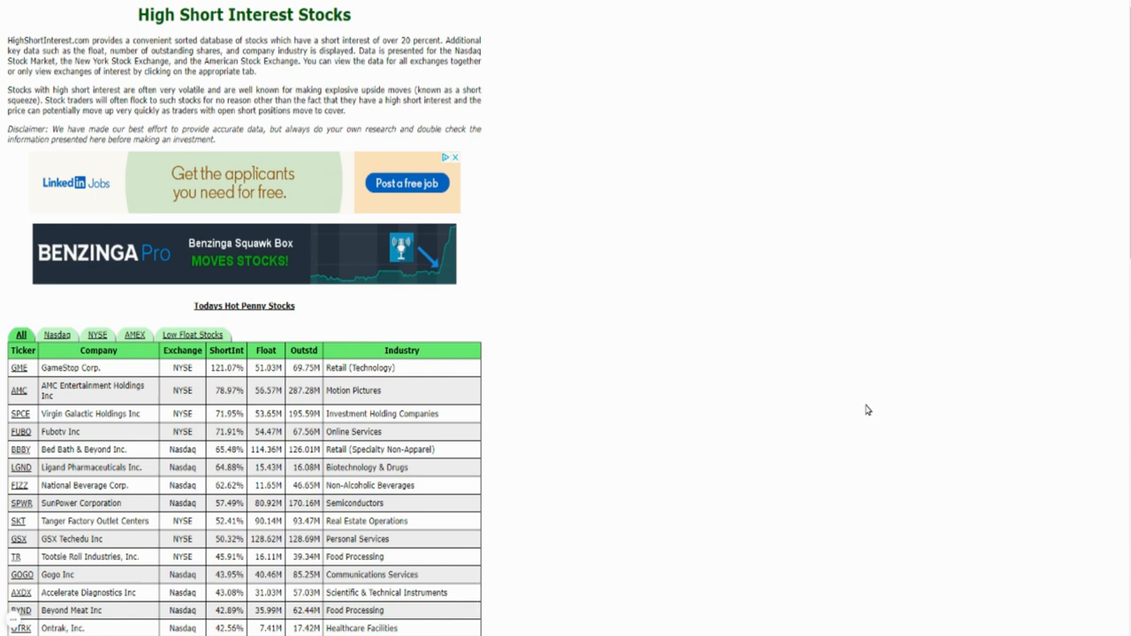
pyautogui.moveTo(682, 308)
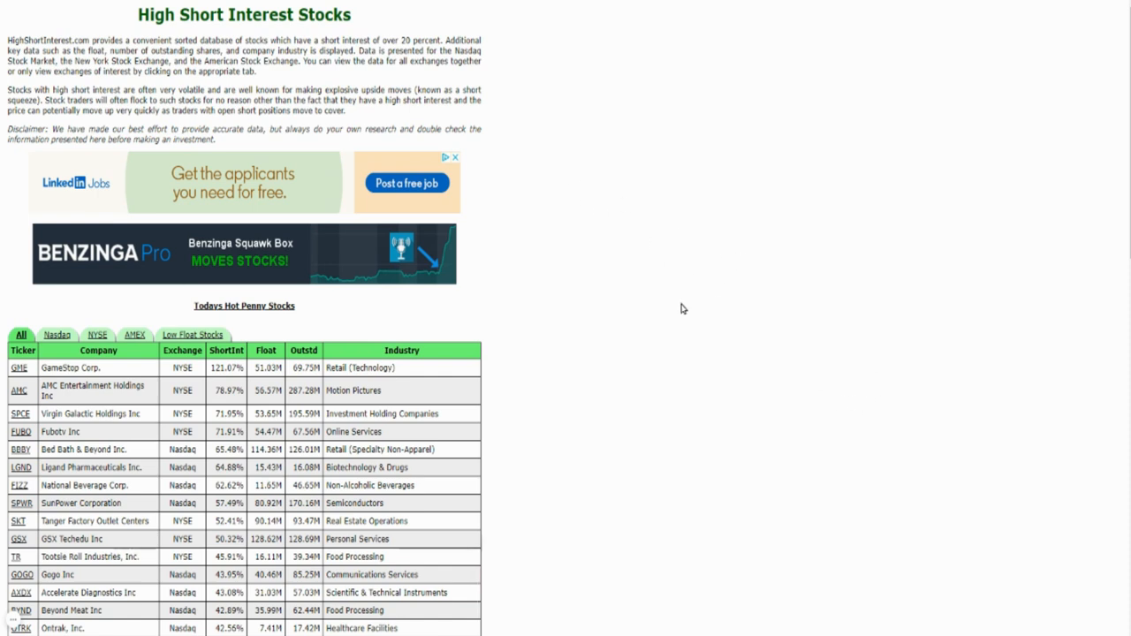
pyautogui.moveTo(692, 368)
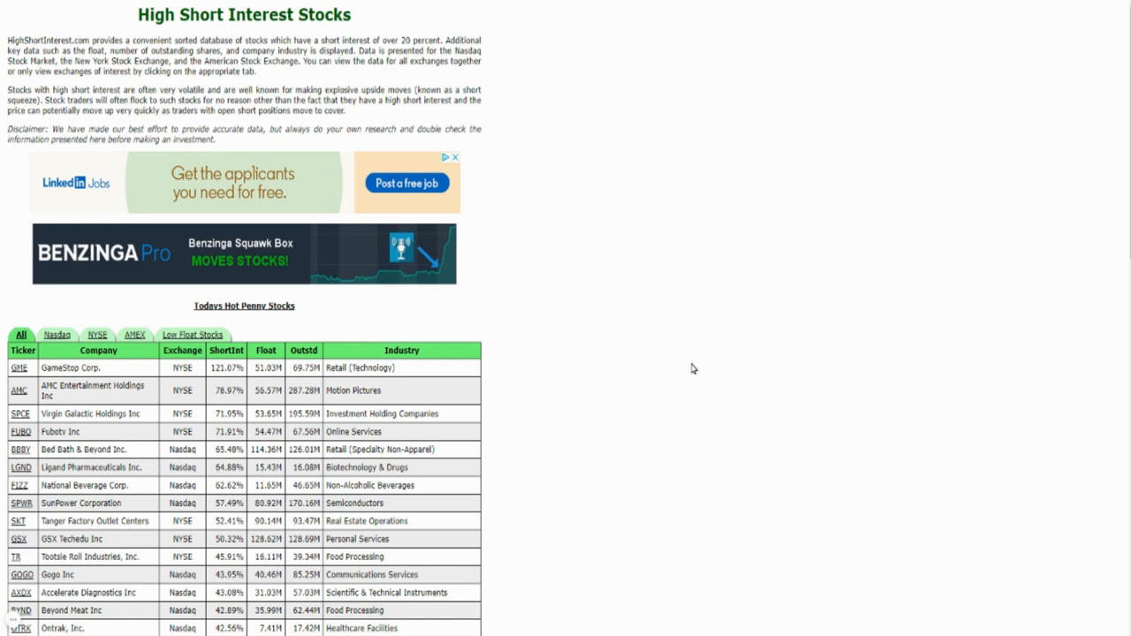
# - Scroll down through the All-exchanges table, from GameStop down to Petmed Express
pyautogui.scroll(-3)
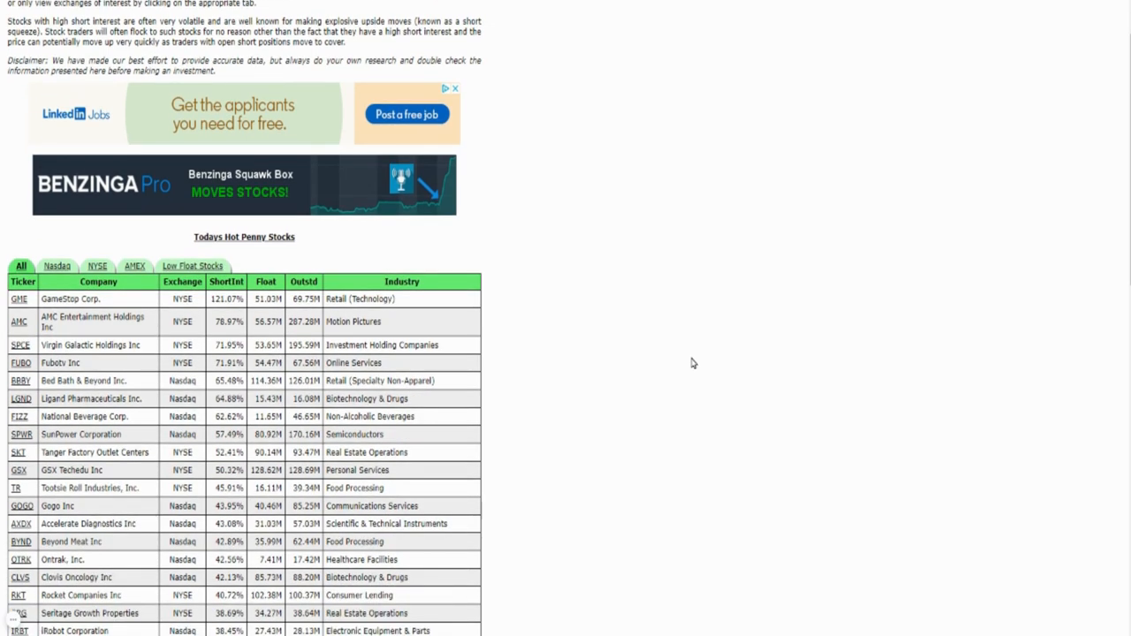
pyautogui.scroll(-3)
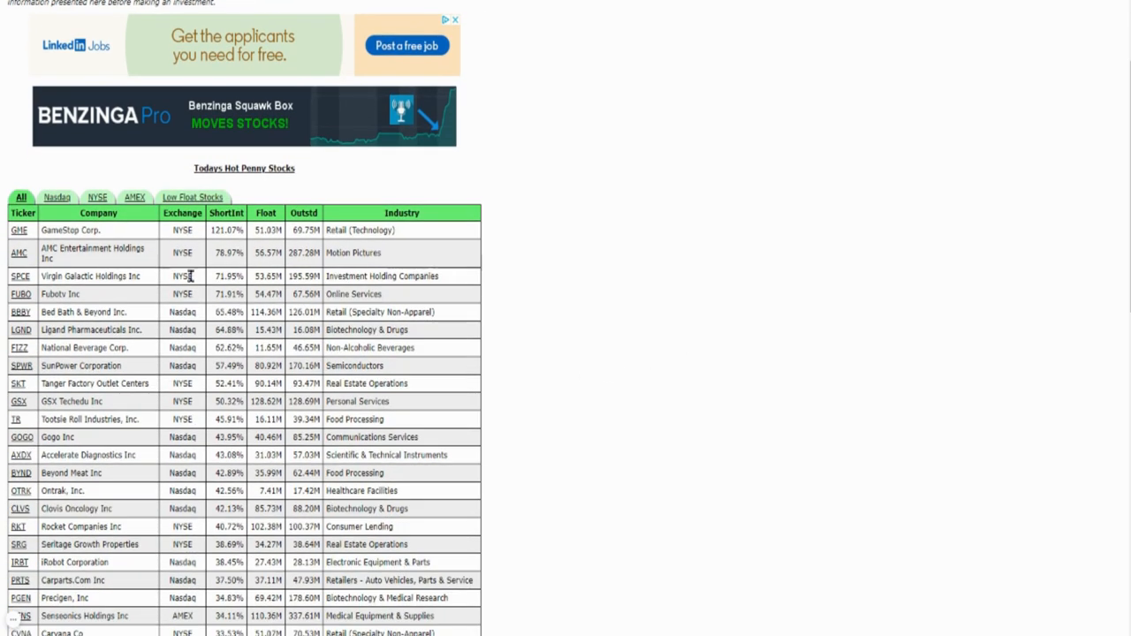
pyautogui.scroll(-3)
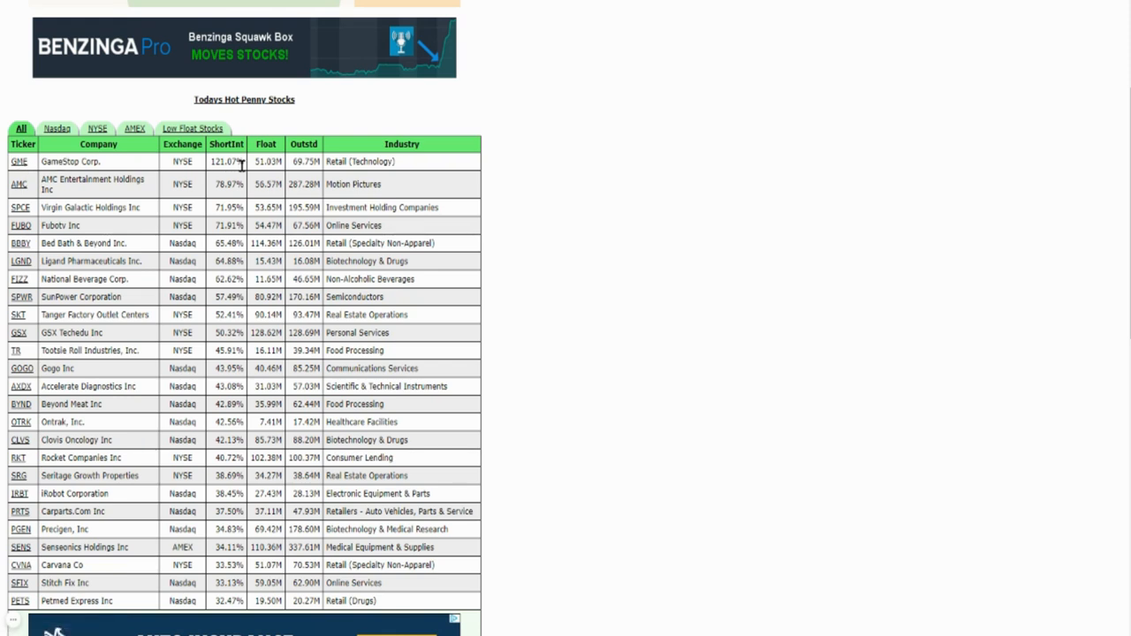
pyautogui.moveTo(549, 205)
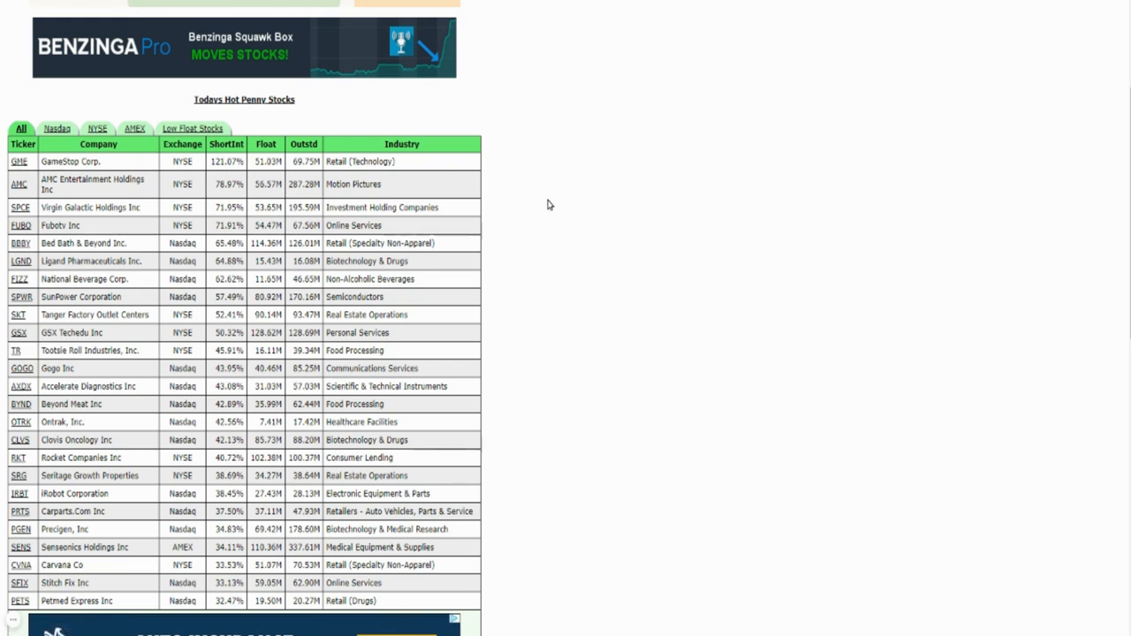
pyautogui.moveTo(18, 212)
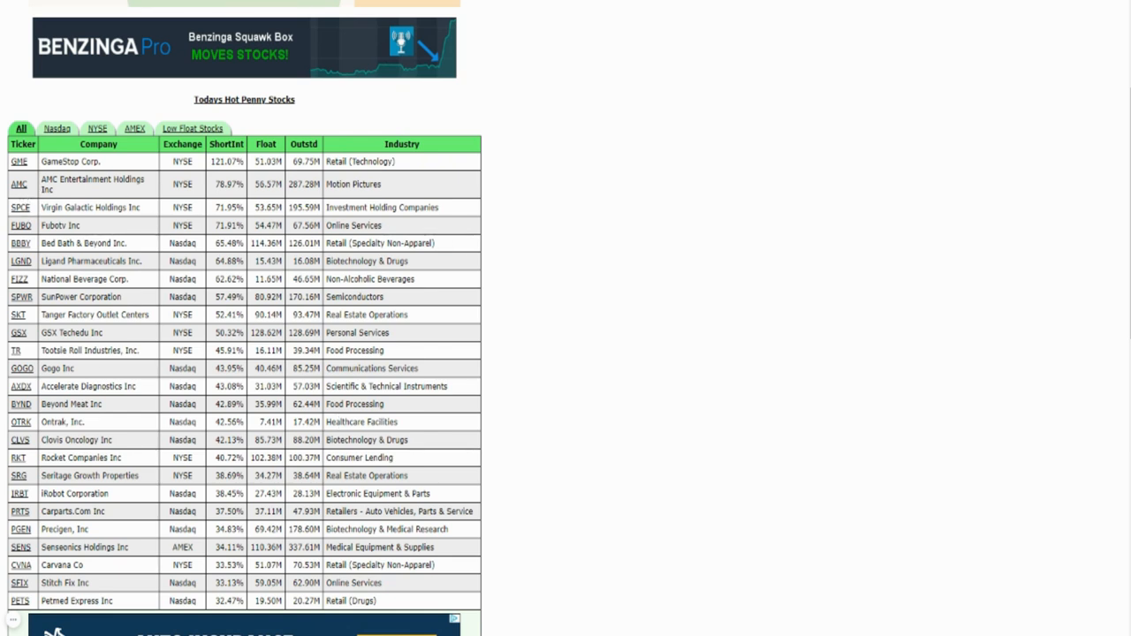
pyautogui.moveTo(239, 368)
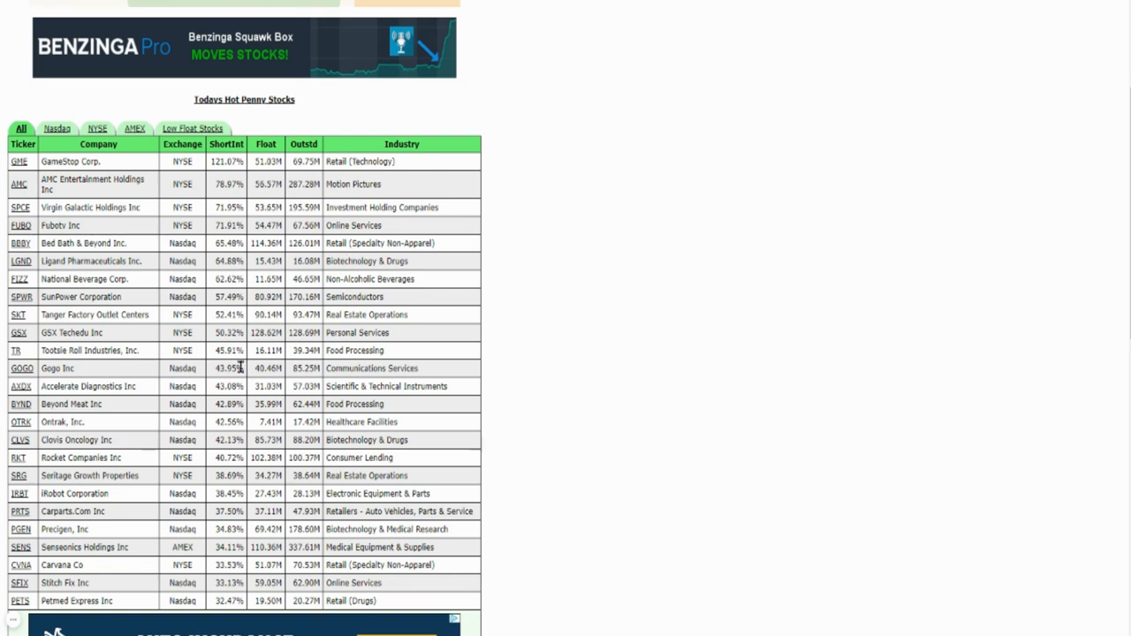
pyautogui.moveTo(232, 205)
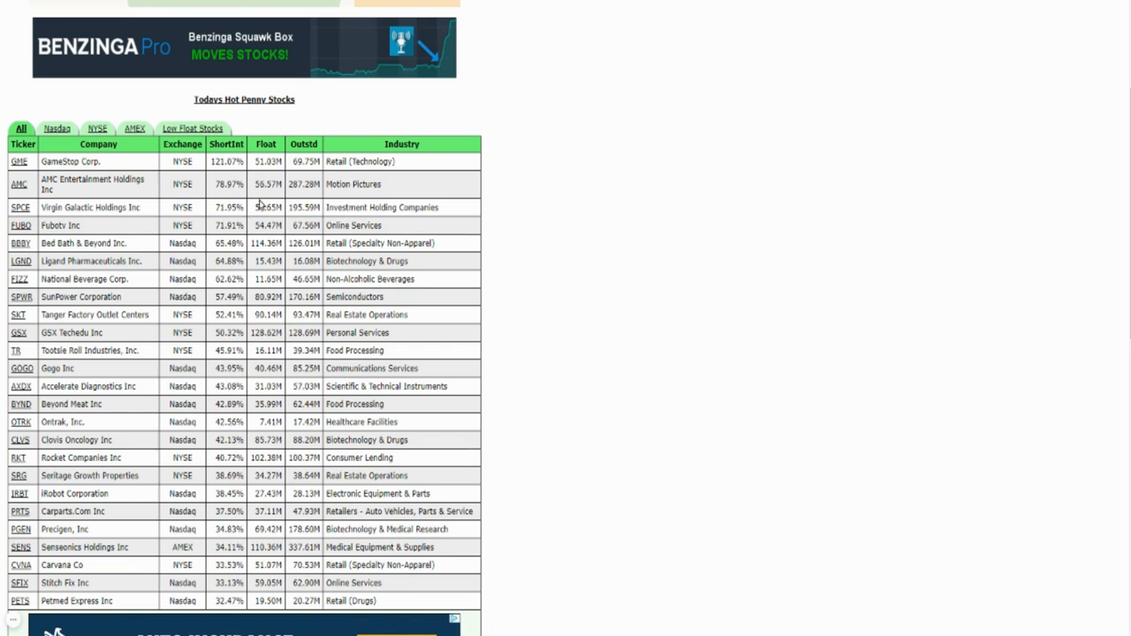
pyautogui.moveTo(287, 243)
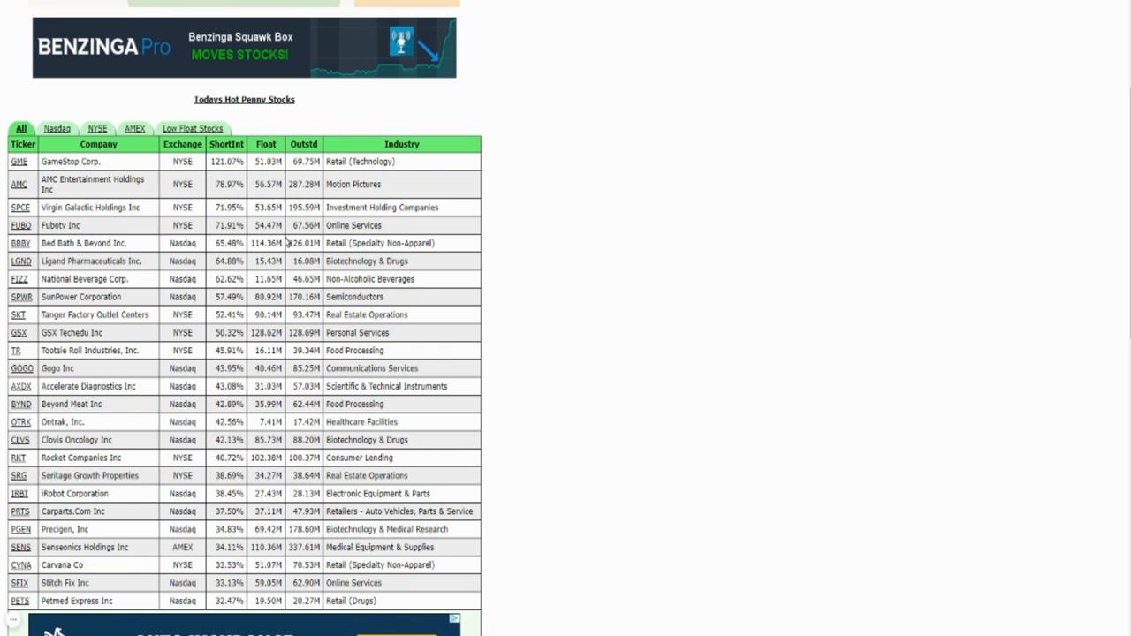
pyautogui.moveTo(228, 207)
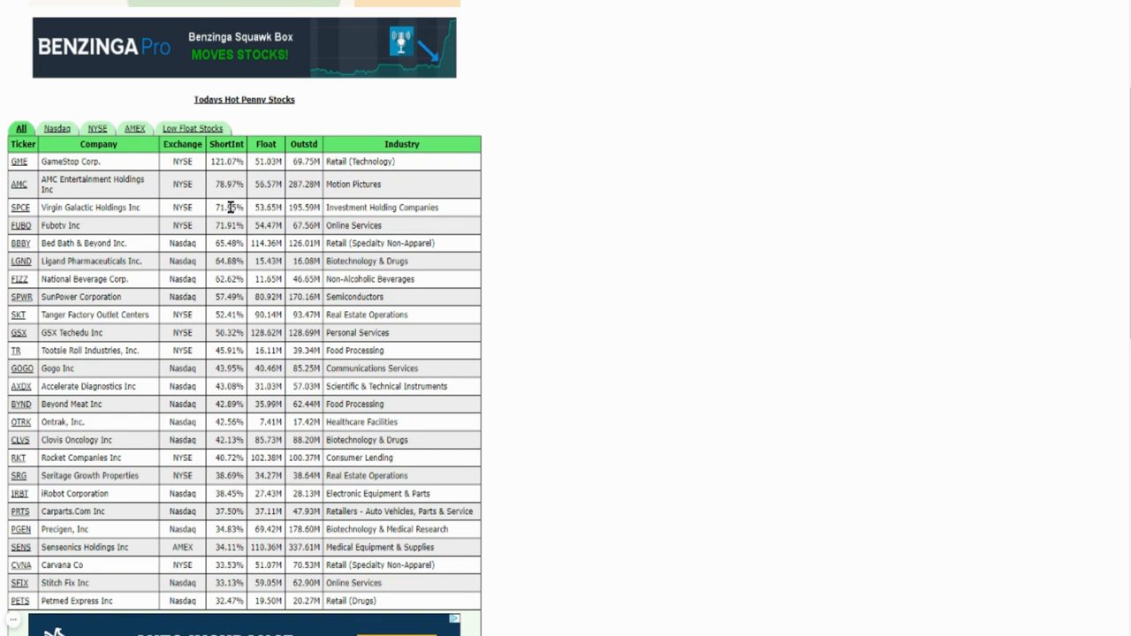
pyautogui.moveTo(91, 180)
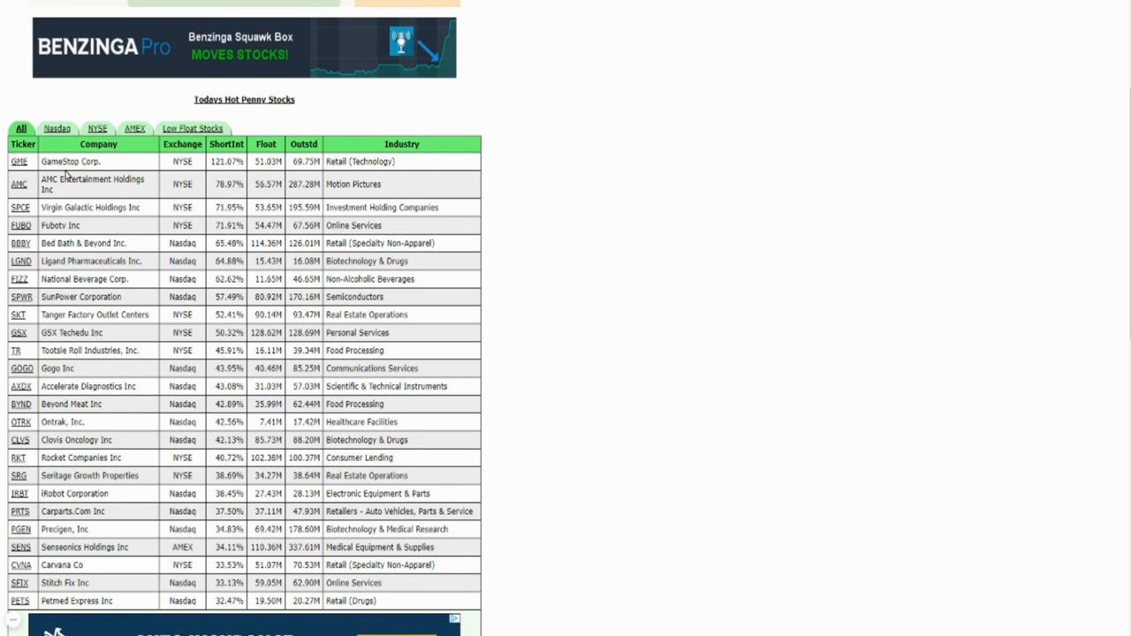
pyautogui.moveTo(635, 260)
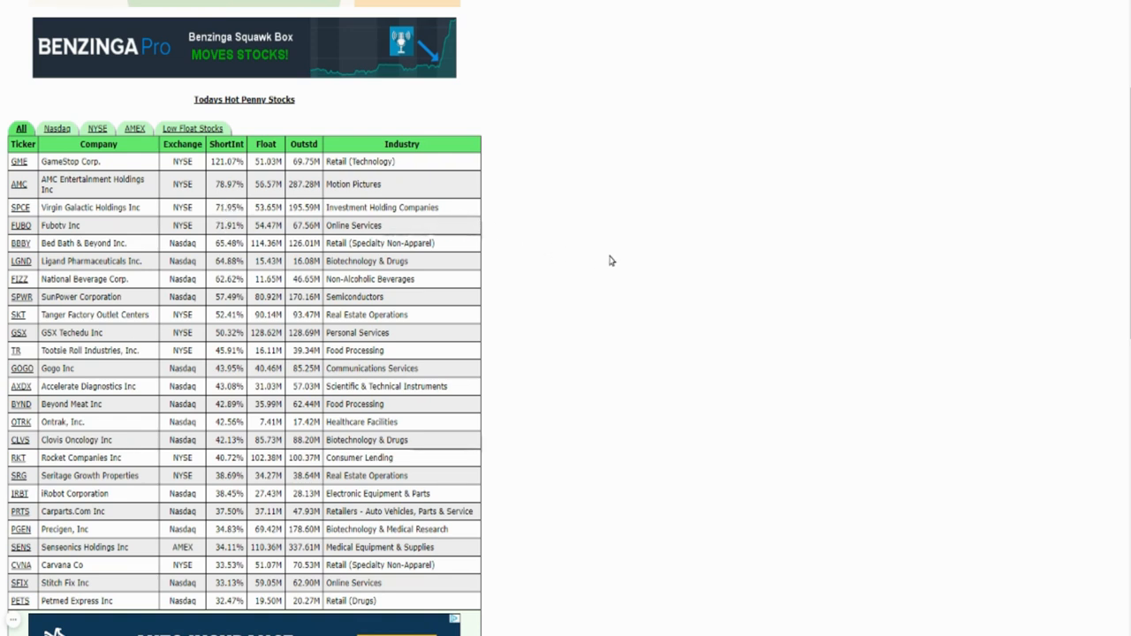
pyautogui.moveTo(579, 272)
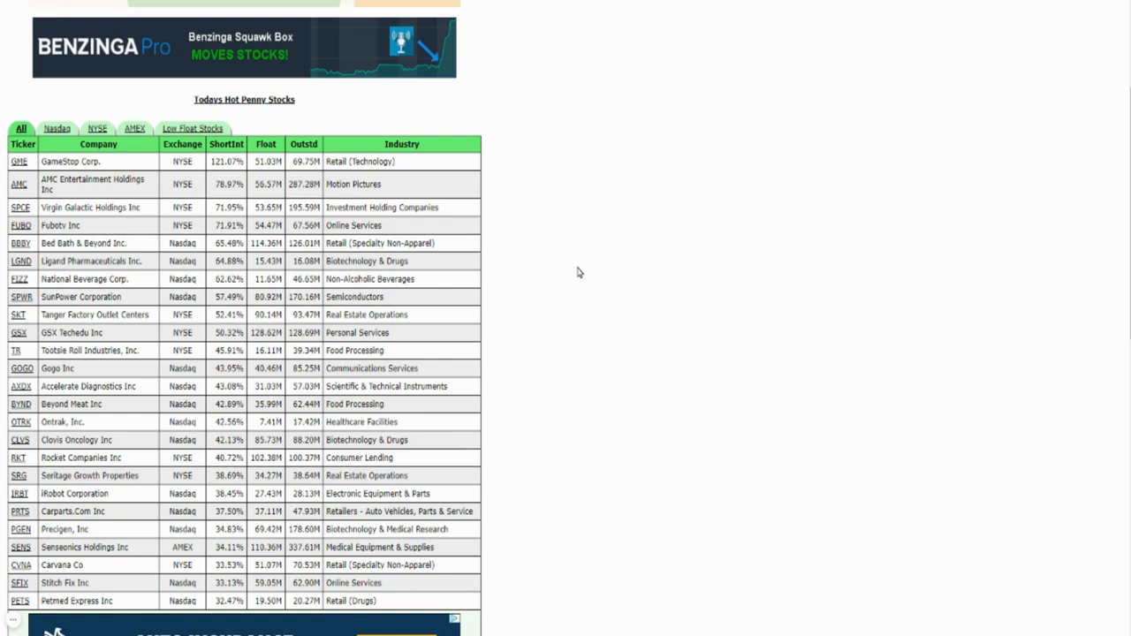
pyautogui.moveTo(562, 274)
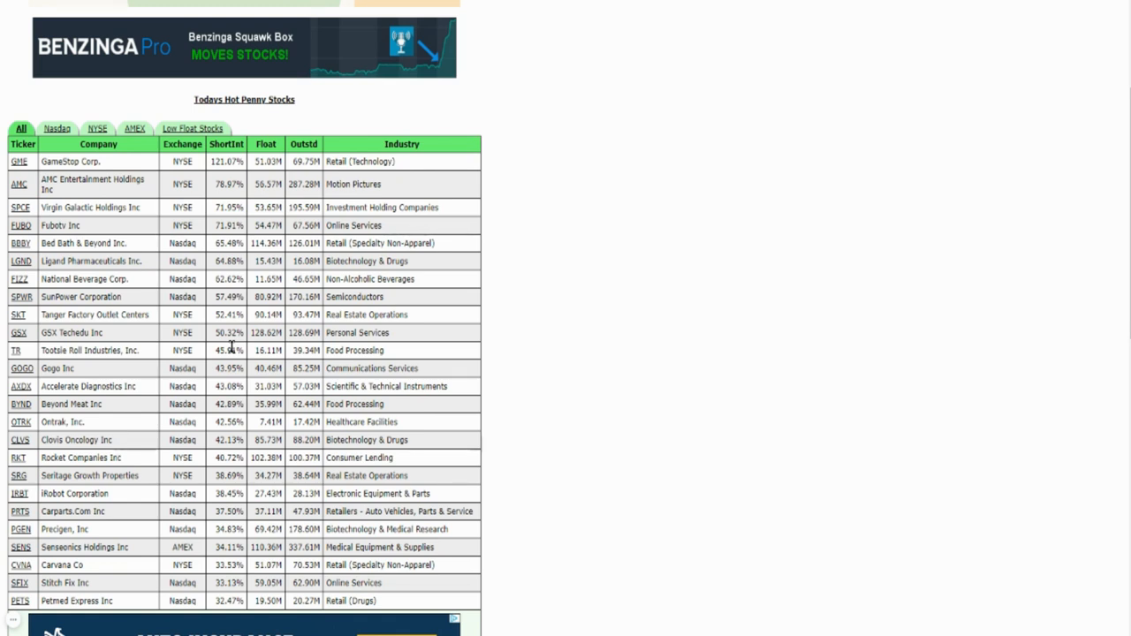
pyautogui.moveTo(761, 285)
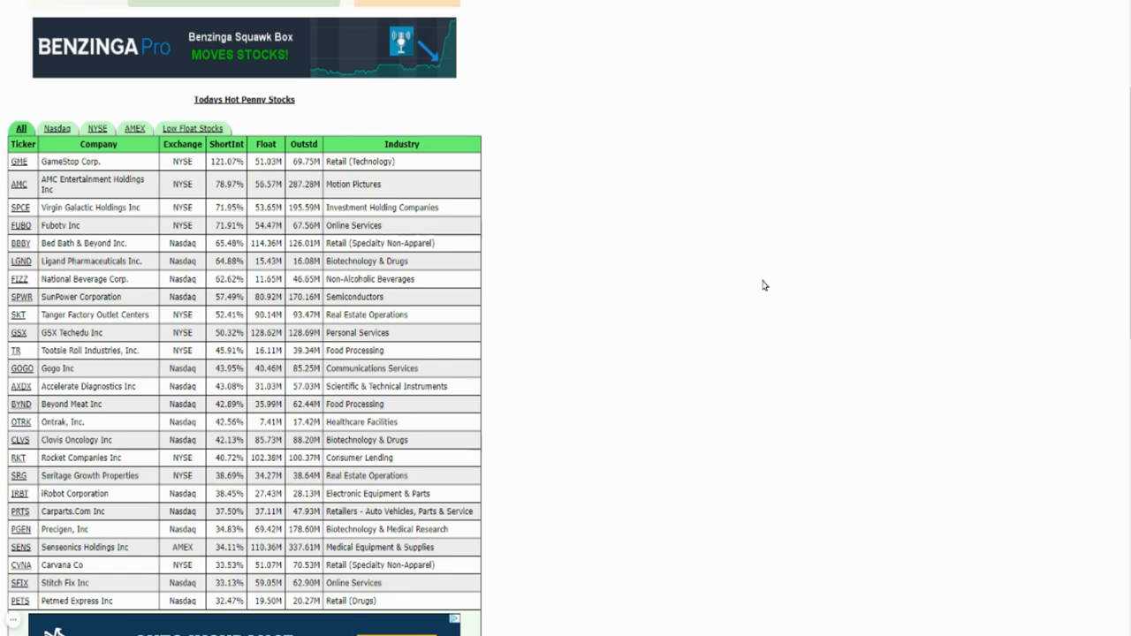
pyautogui.moveTo(877, 193)
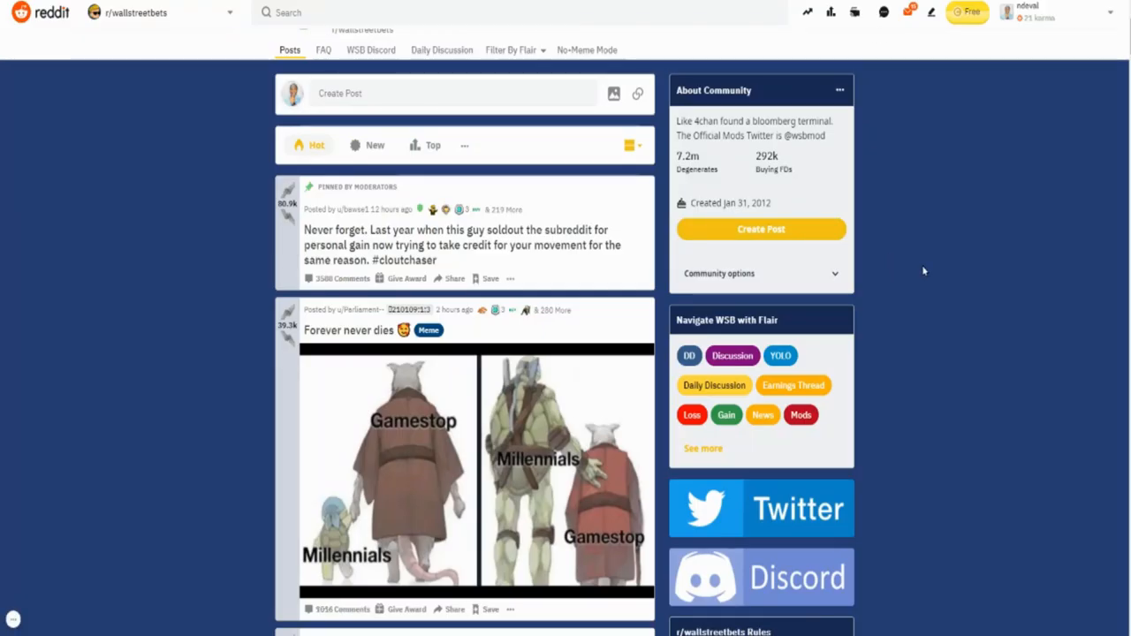
pyautogui.moveTo(956, 373)
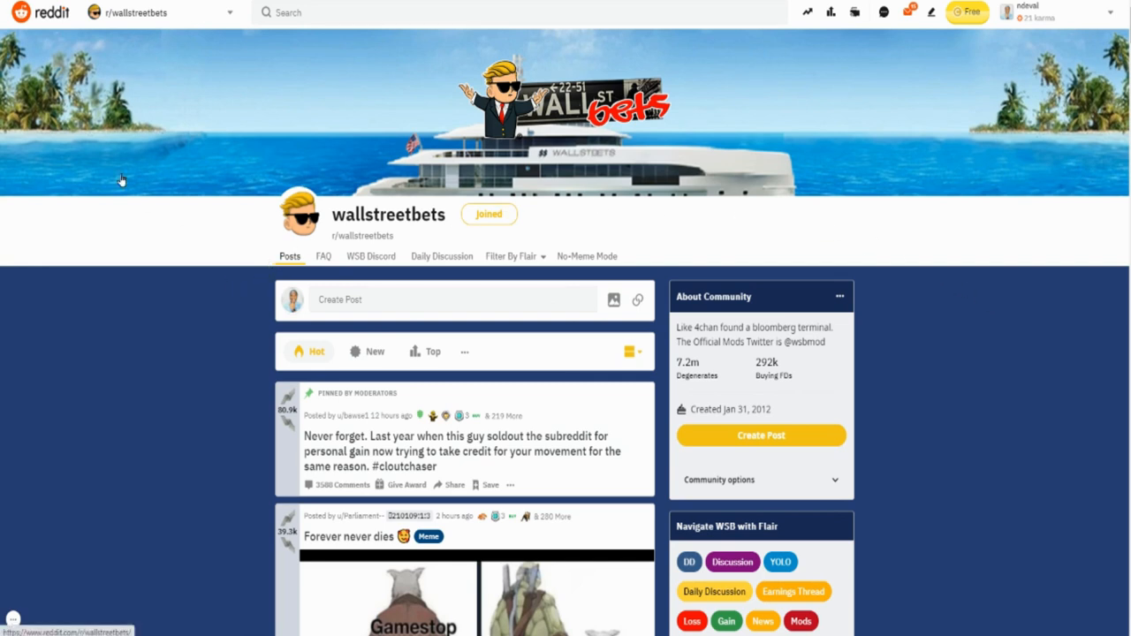
pyautogui.moveTo(339, 235)
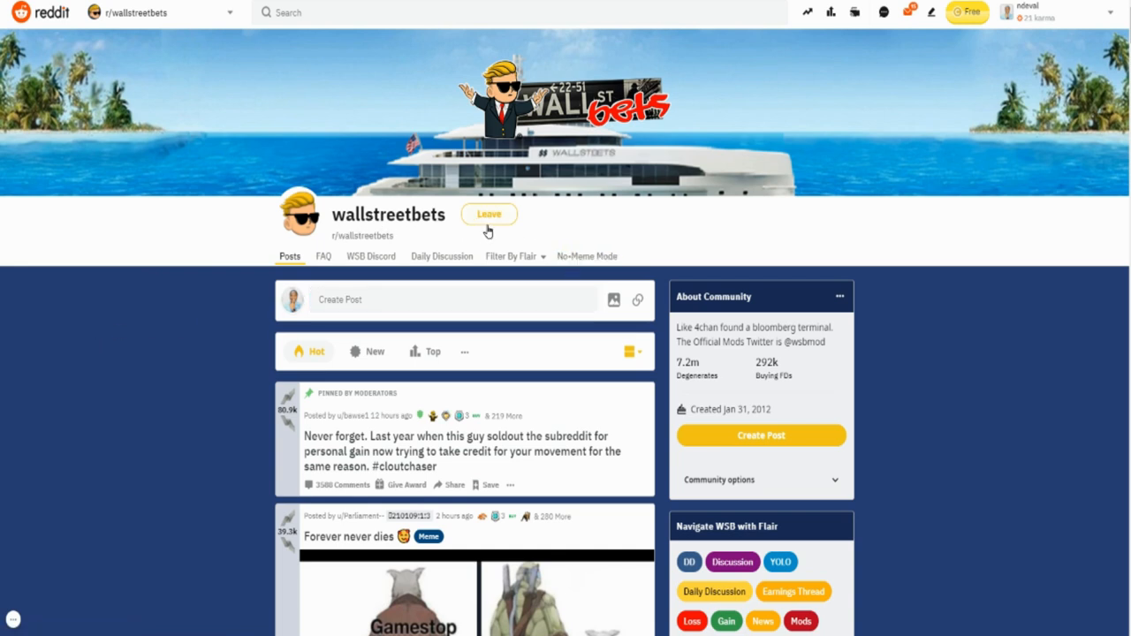
pyautogui.click(488, 214)
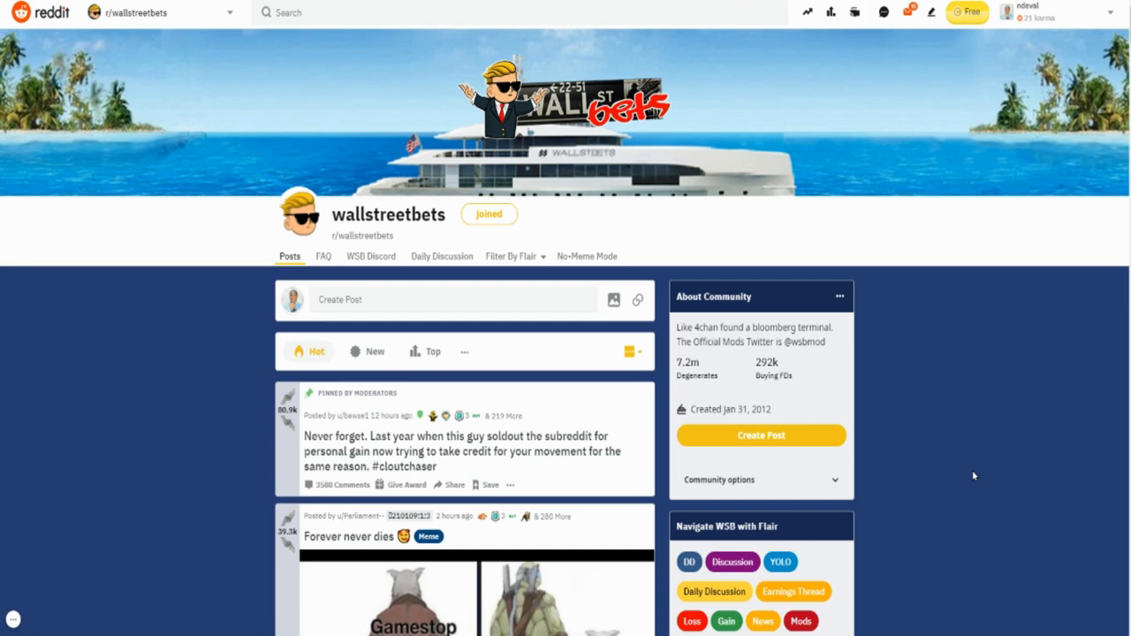
pyautogui.moveTo(417, 367)
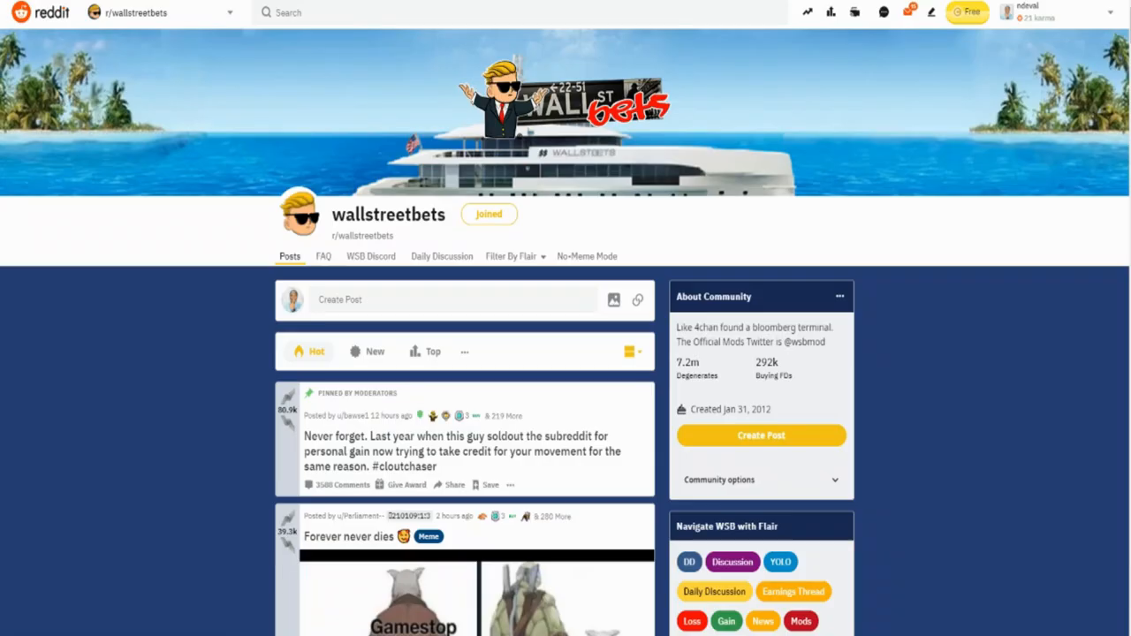
pyautogui.moveTo(108, 433)
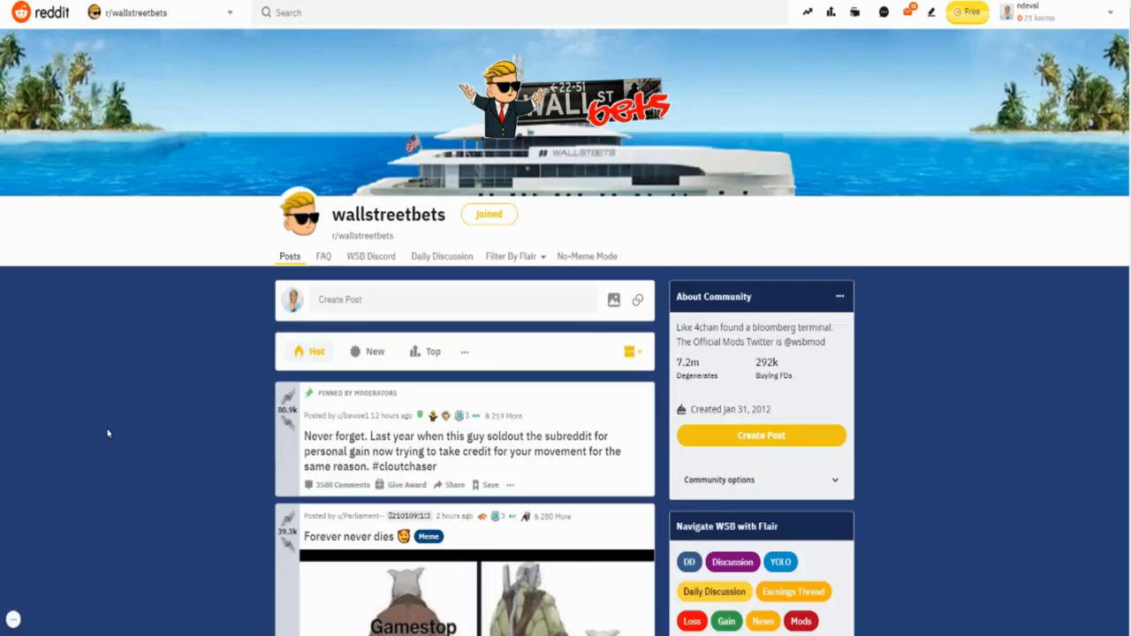
pyautogui.moveTo(977, 319)
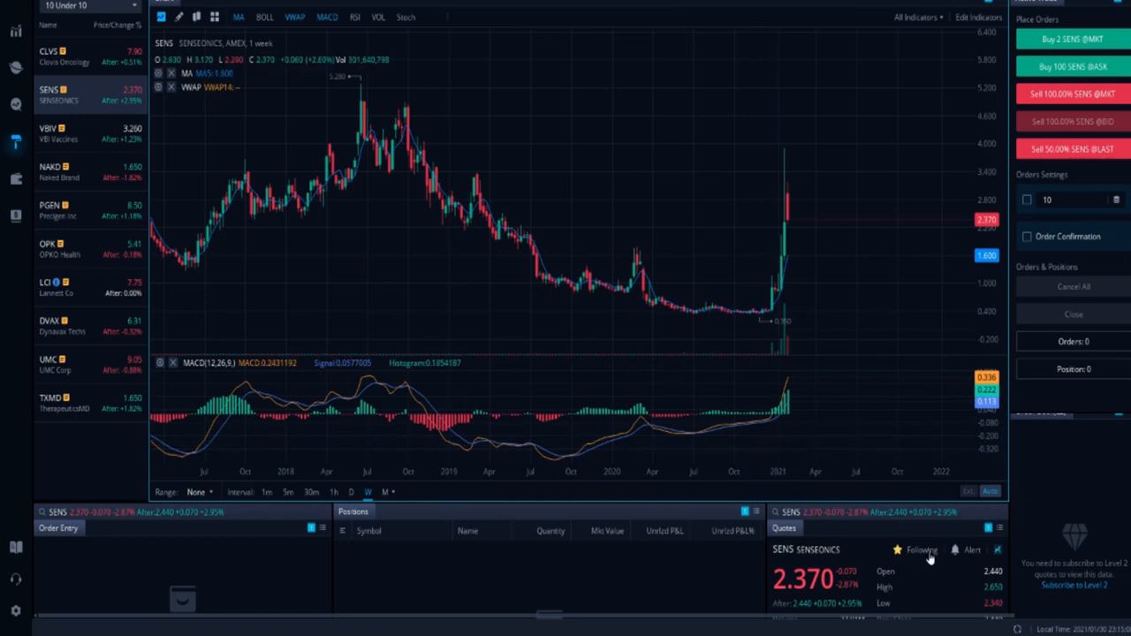
pyautogui.moveTo(725, 307)
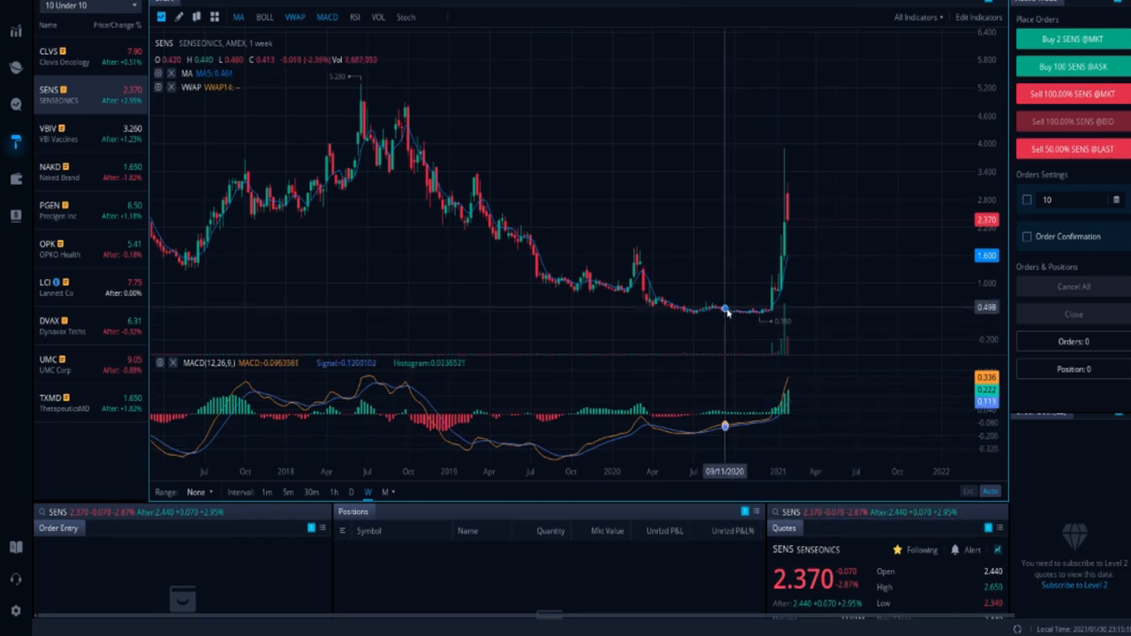
pyautogui.moveTo(676, 308)
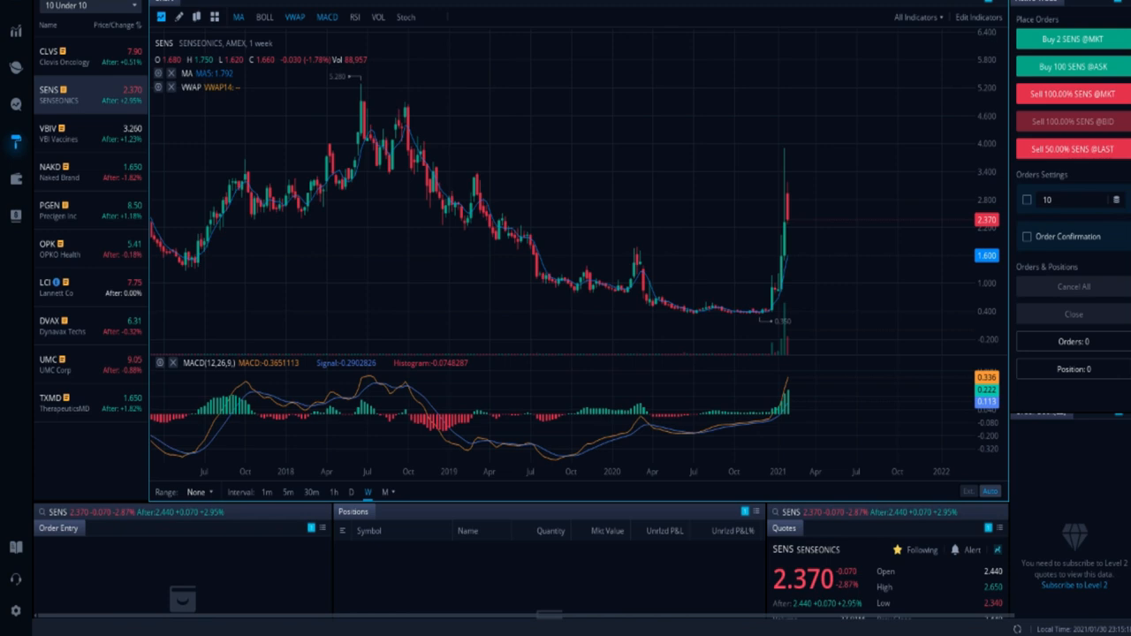
pyautogui.moveTo(403, 203)
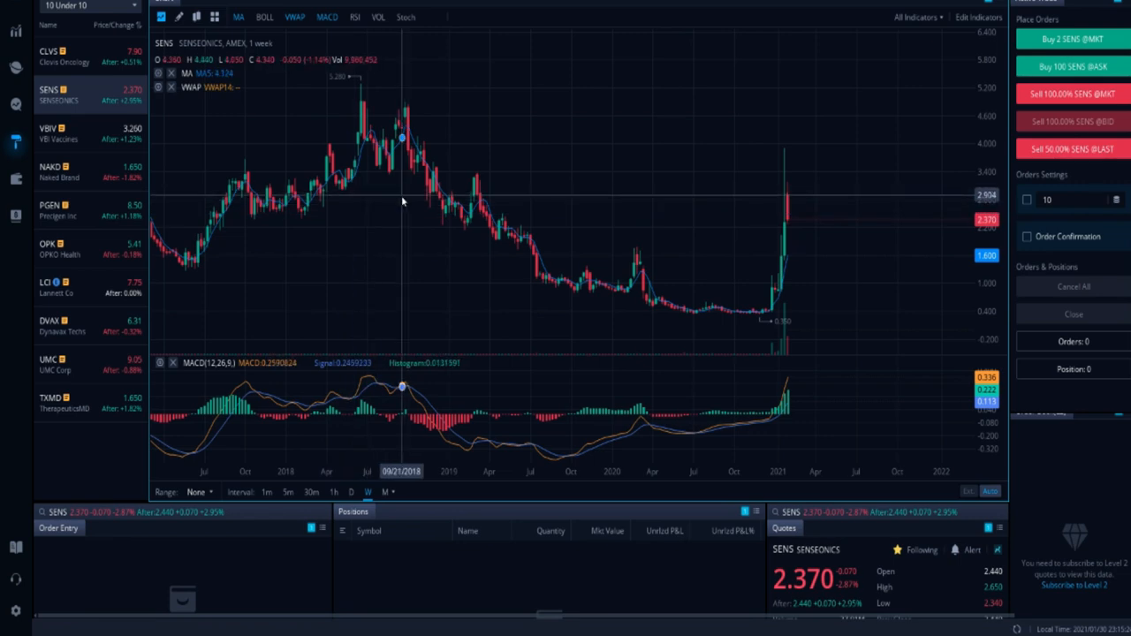
pyautogui.moveTo(382, 204)
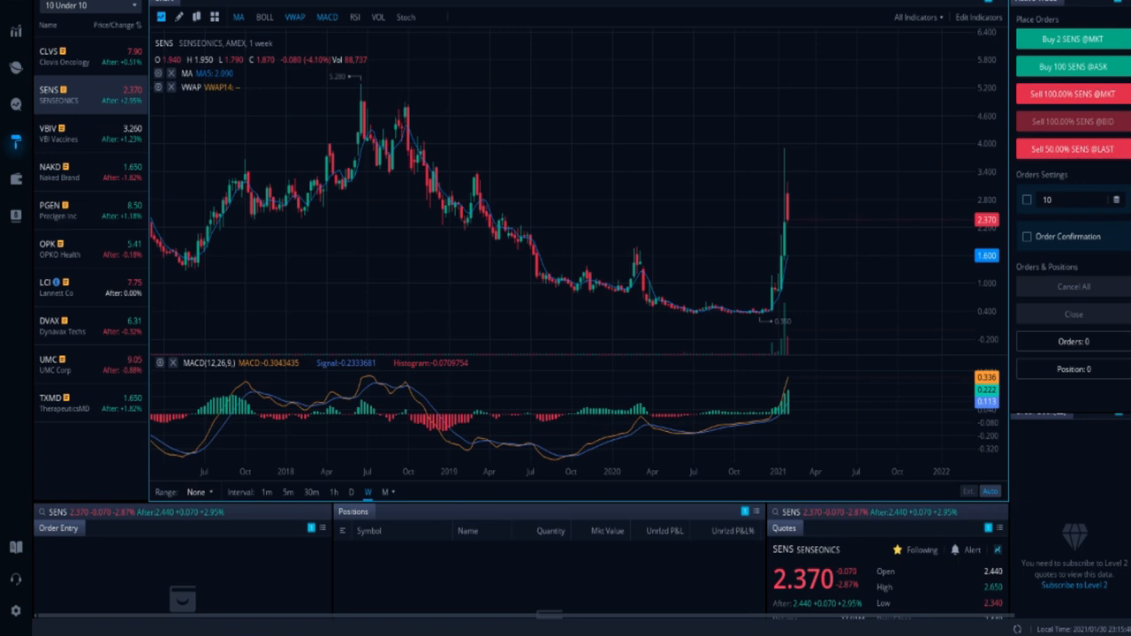
# - Pick a 10 Under 10 watchlist ticker to bring up the Clovis Oncology (CLVS) weekly MACD chart
pyautogui.click(71, 56)
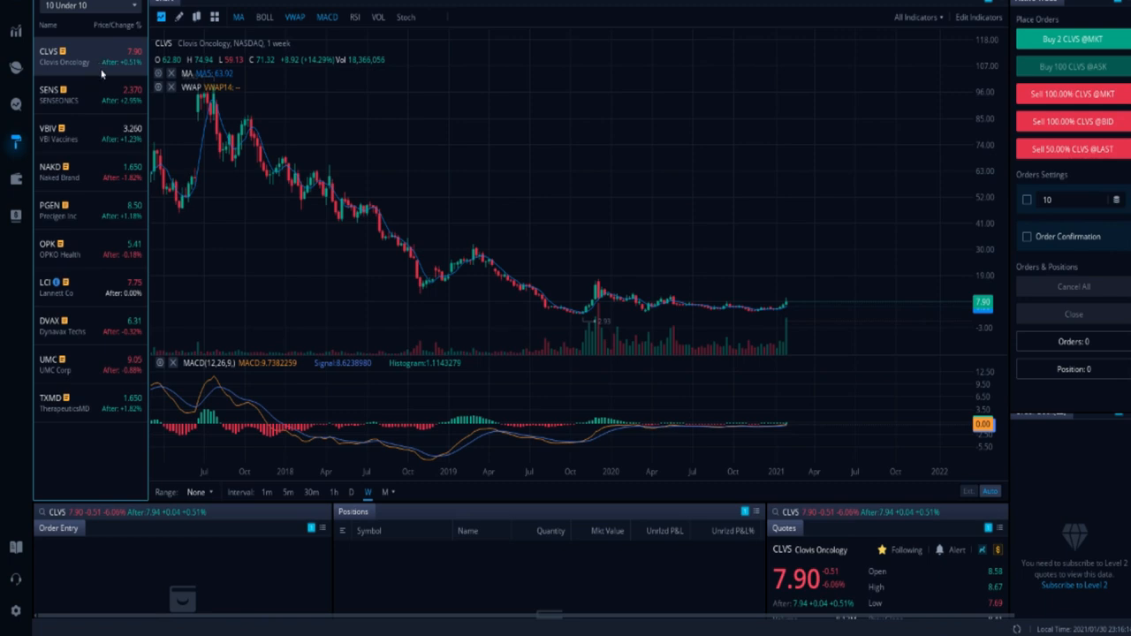
pyautogui.moveTo(482, 123)
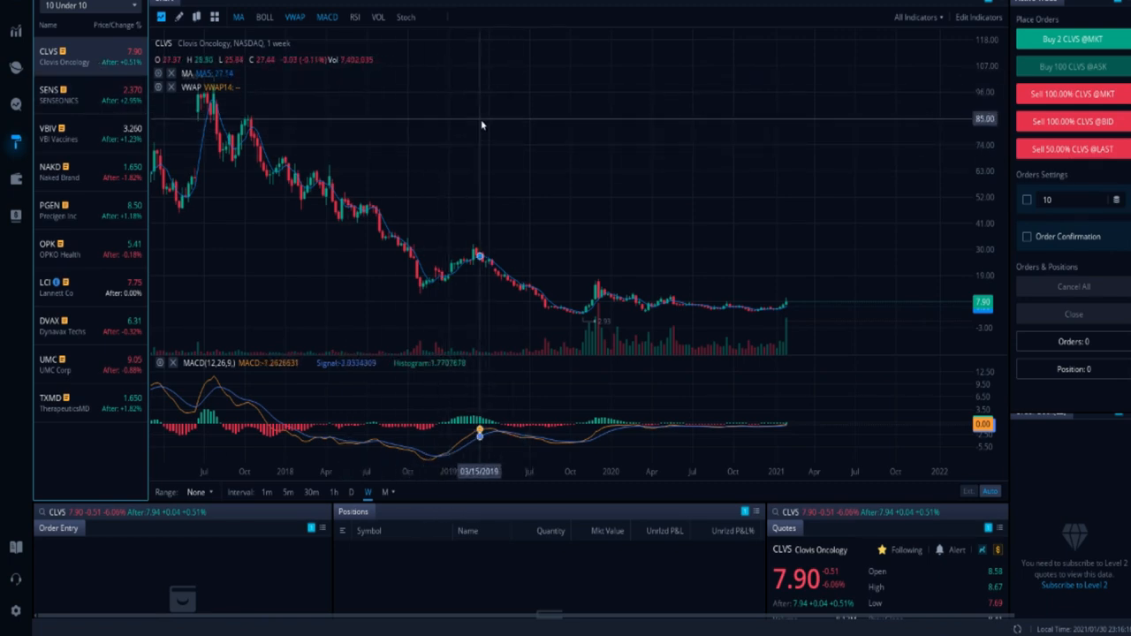
# - Cycle weekly charts through VBI Vaccines, Naked Brand, Precigen, then OPKO Health
pyautogui.click(62, 97)
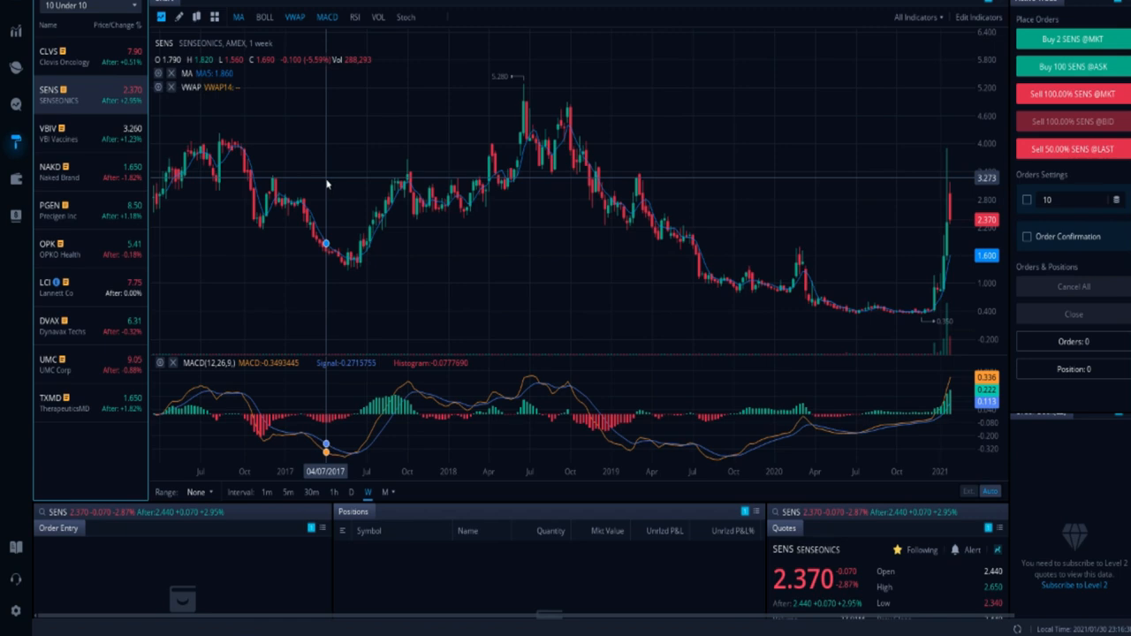
pyautogui.click(62, 132)
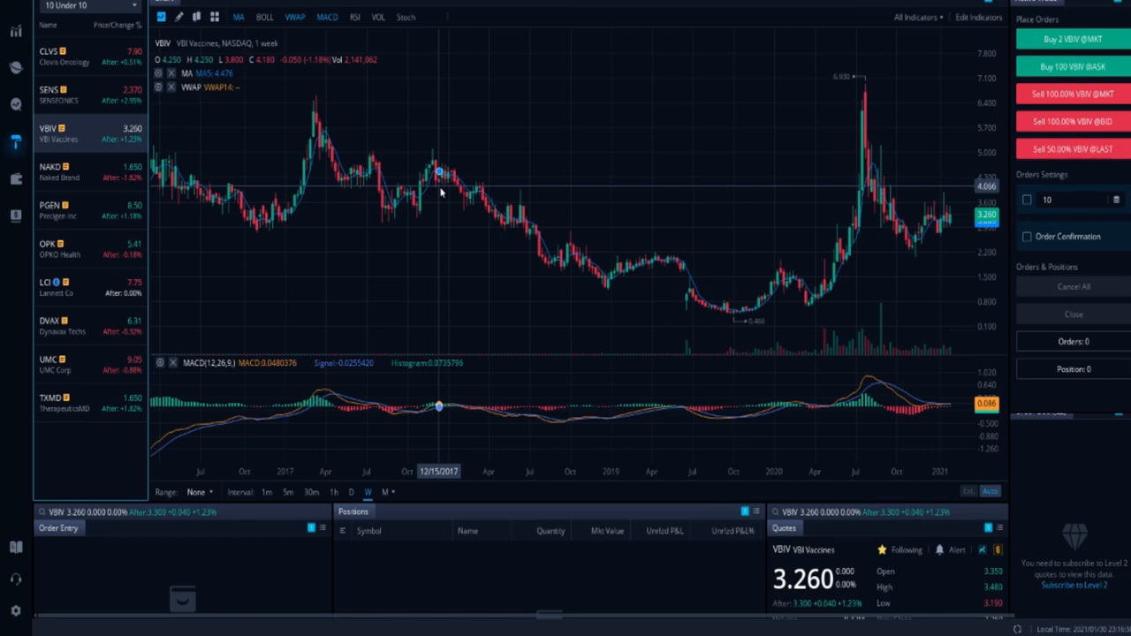
pyautogui.click(67, 171)
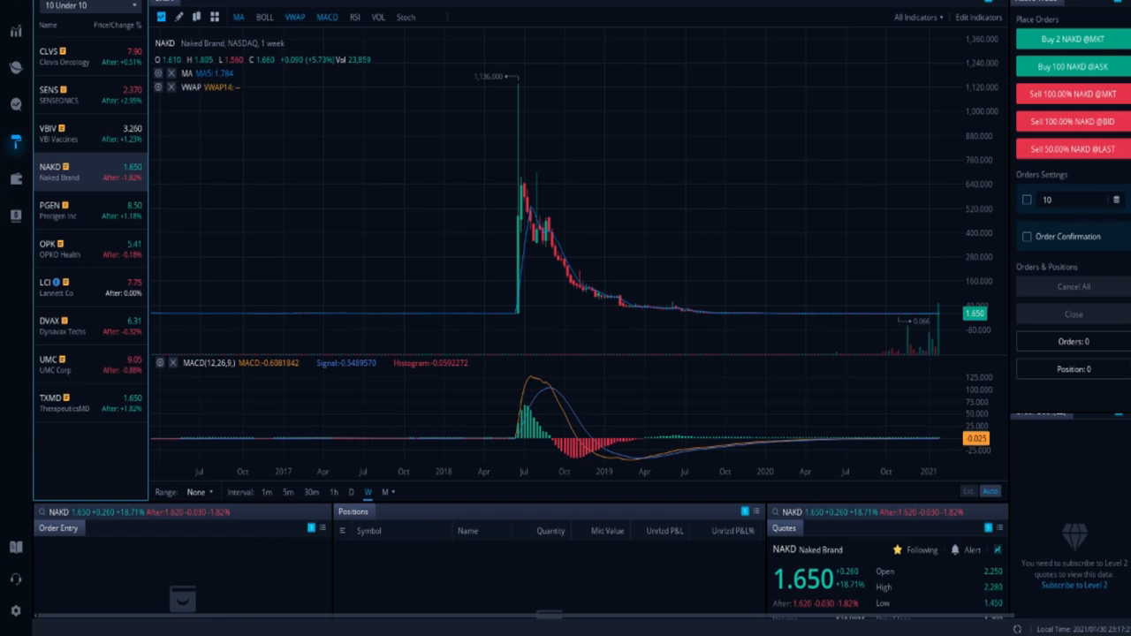
pyautogui.click(66, 208)
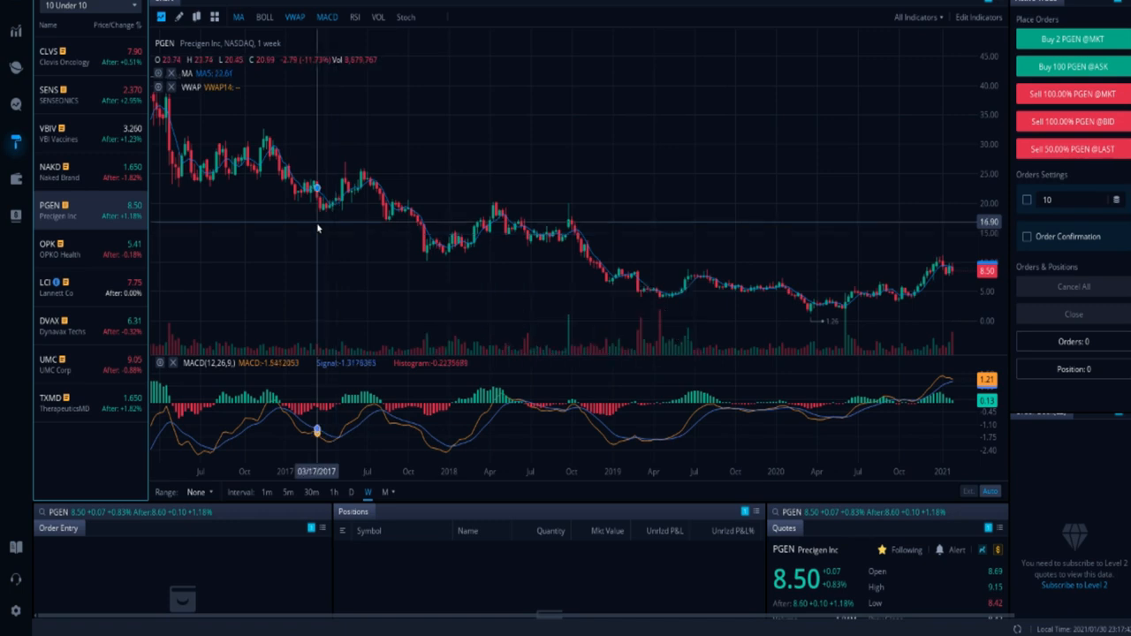
pyautogui.click(79, 250)
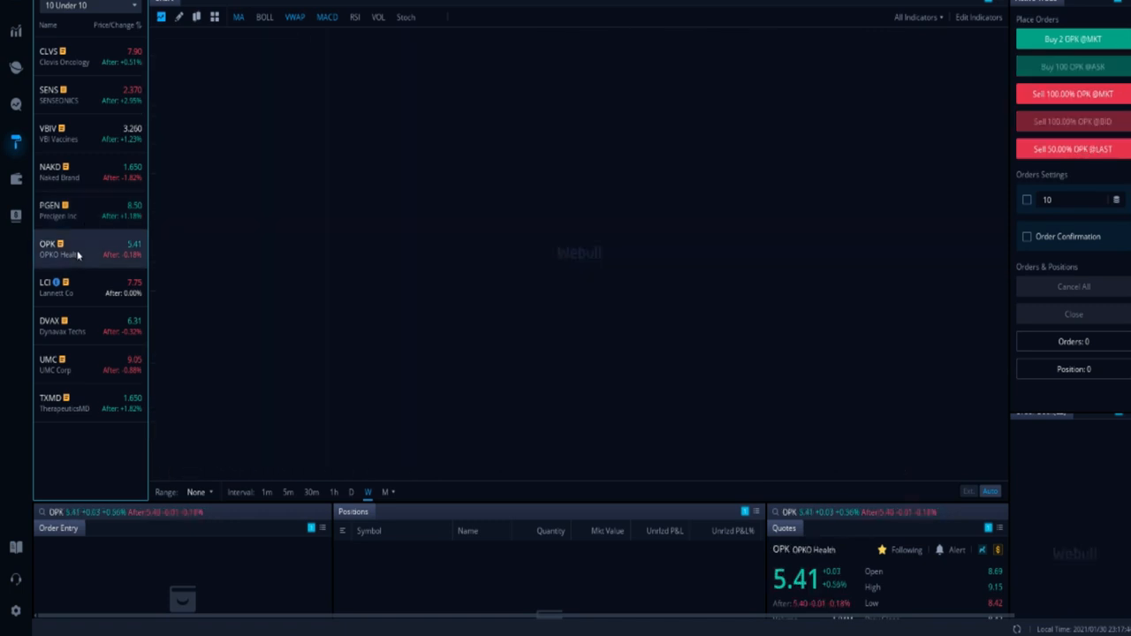
pyautogui.click(67, 250)
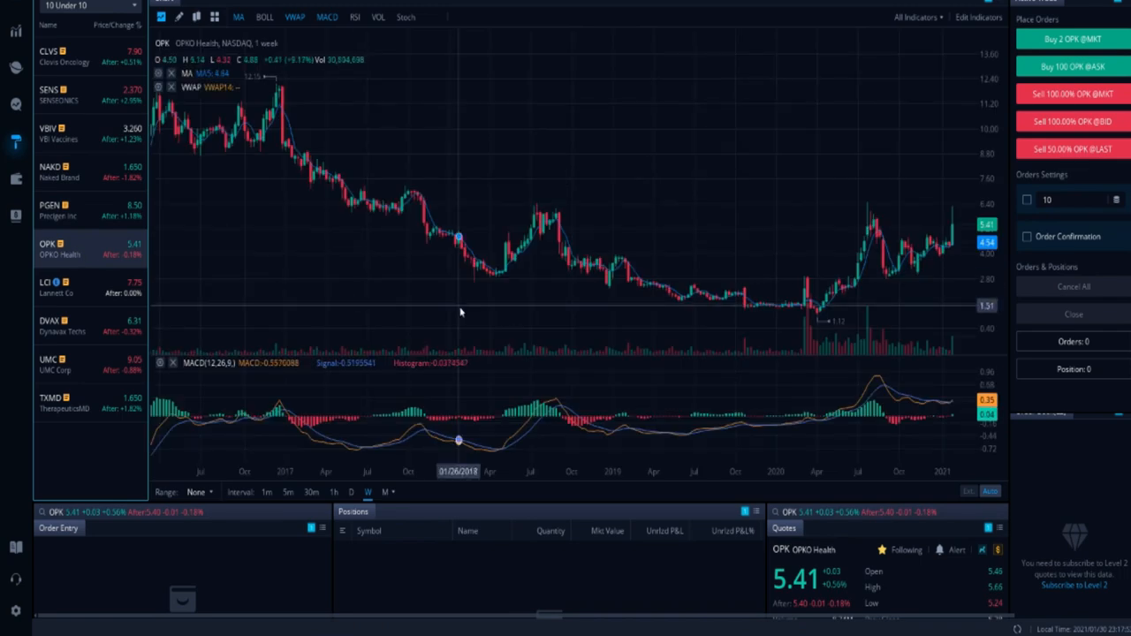
pyautogui.click(48, 283)
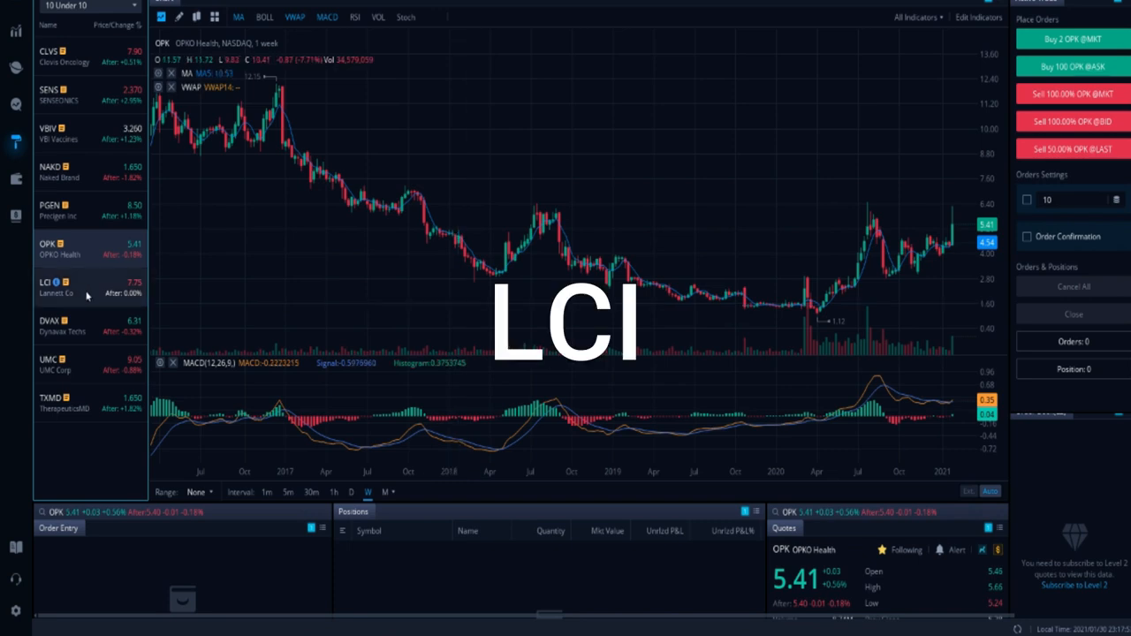
# - Show 1-minute charts with trade panel for LCI, DVAX, UMC and TXMD
pyautogui.click(58, 287)
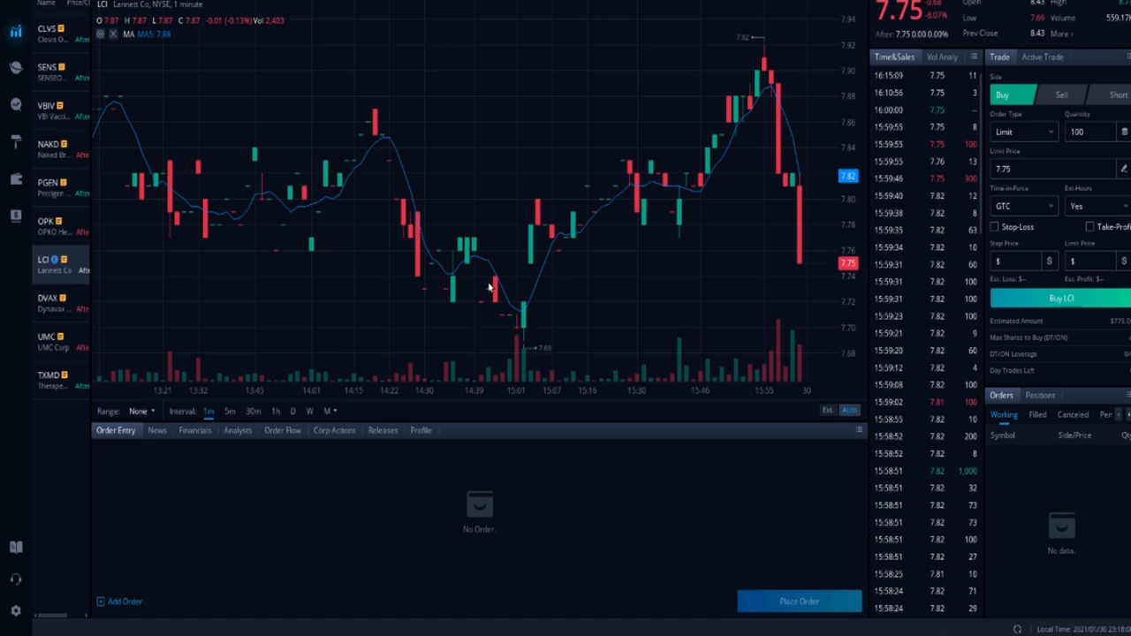
pyautogui.click(49, 302)
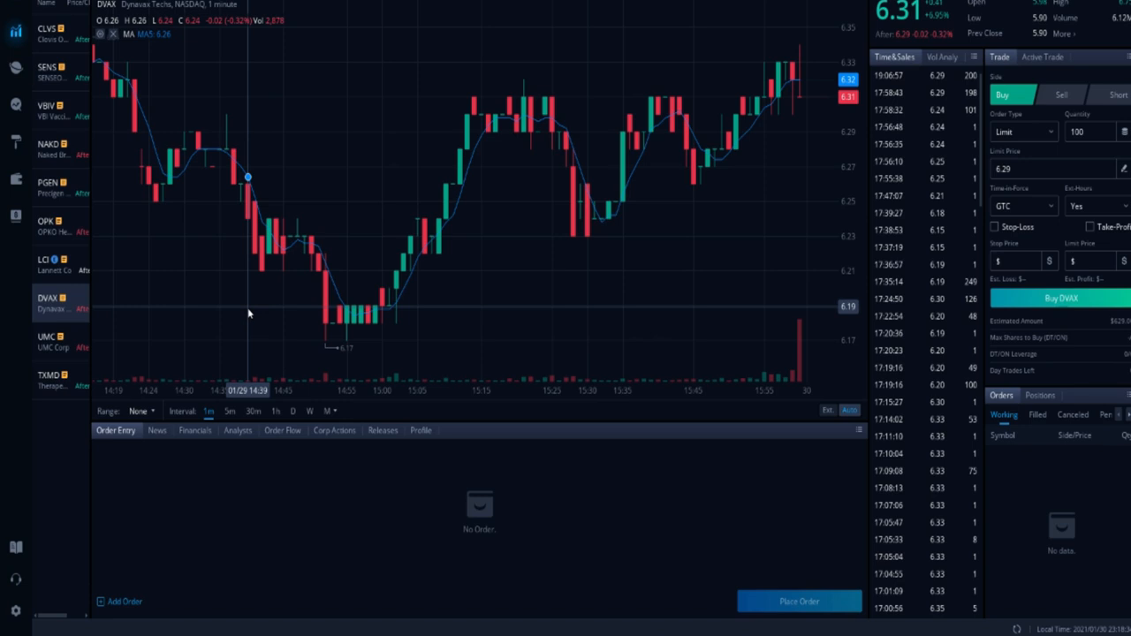
pyautogui.click(48, 332)
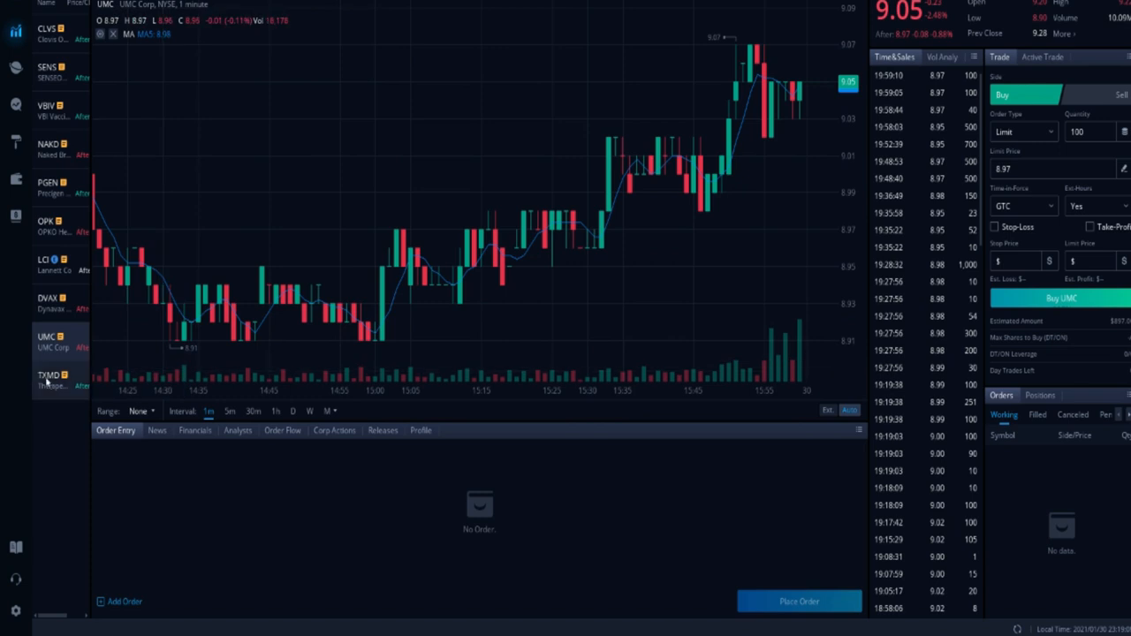
pyautogui.click(49, 379)
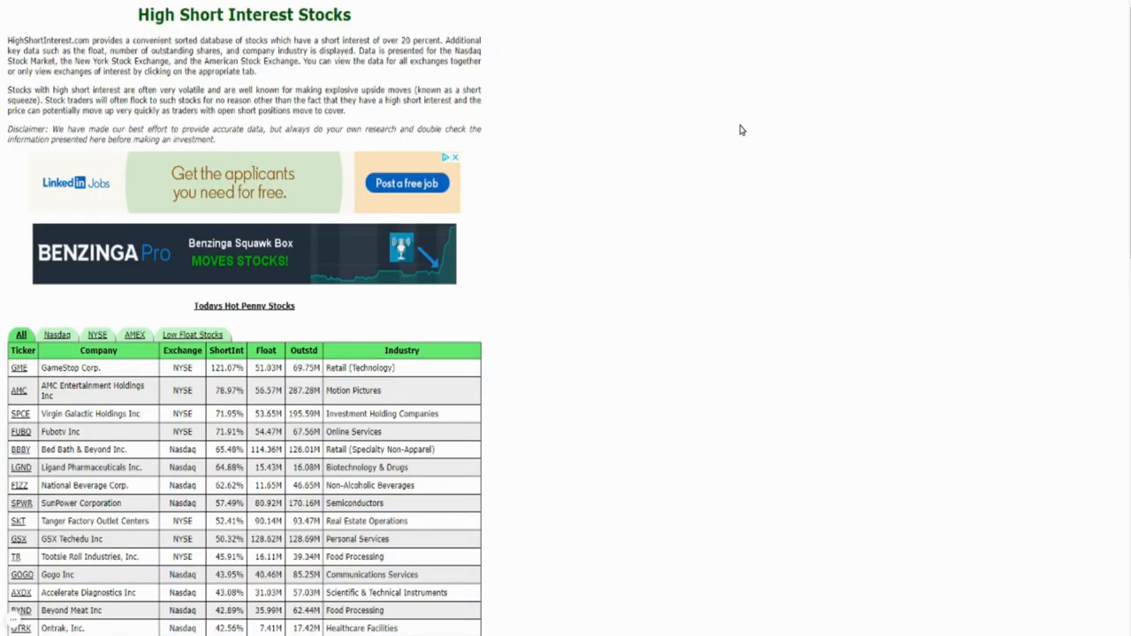
pyautogui.moveTo(703, 211)
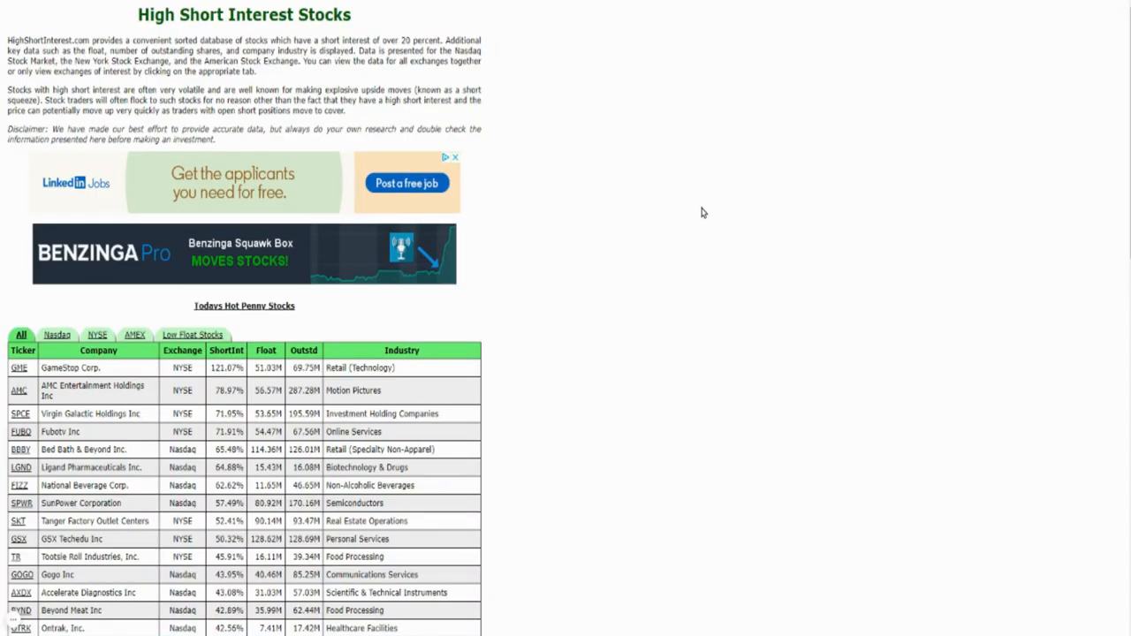
# - Scroll down the GameStop-led short interest table, then back up slightly
pyautogui.scroll(-3)
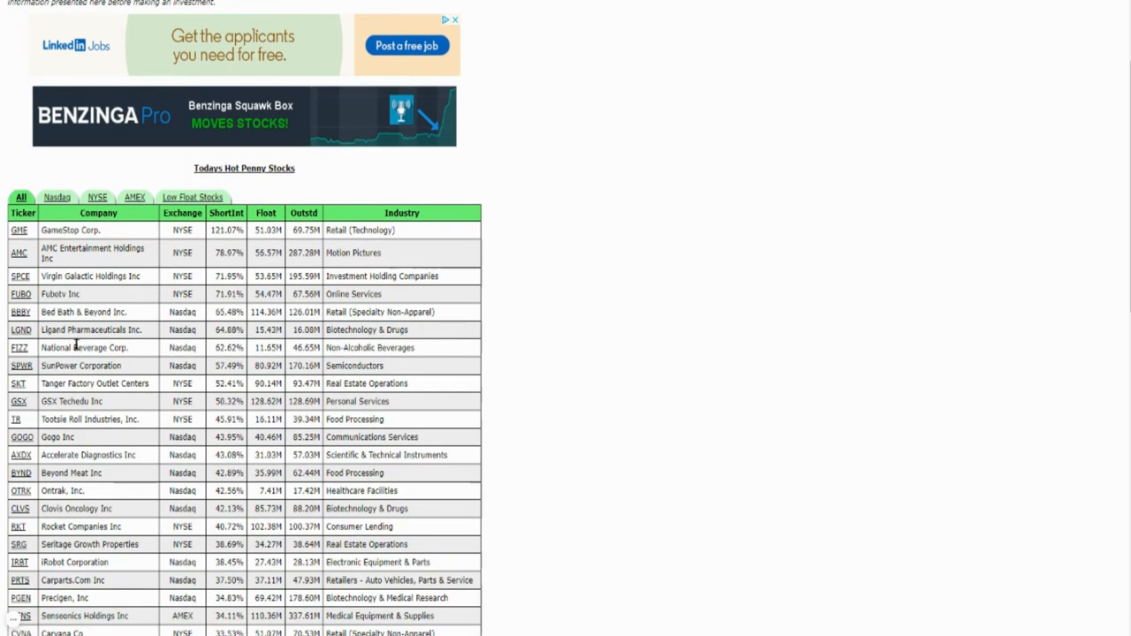
pyautogui.moveTo(304, 383)
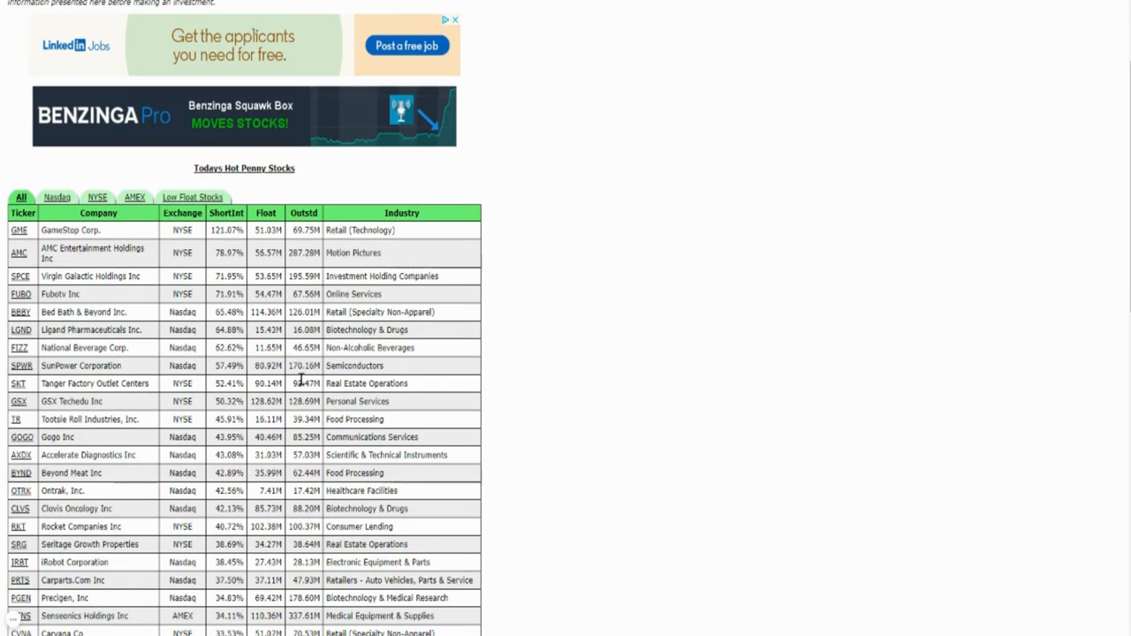
pyautogui.scroll(-3)
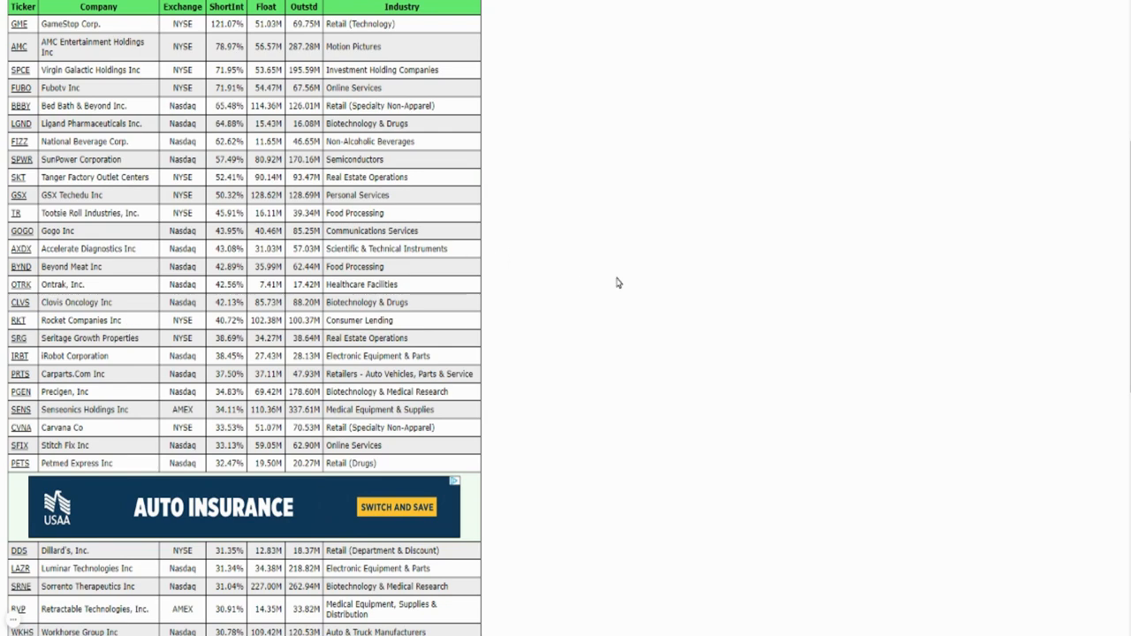
pyautogui.moveTo(261, 46)
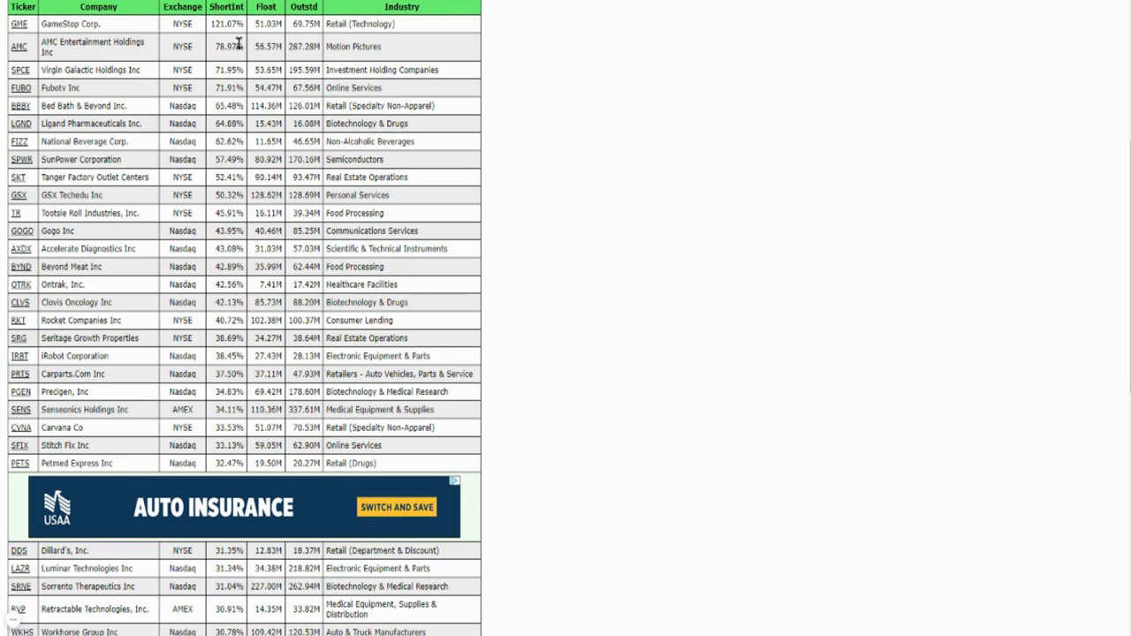
pyautogui.scroll(-3)
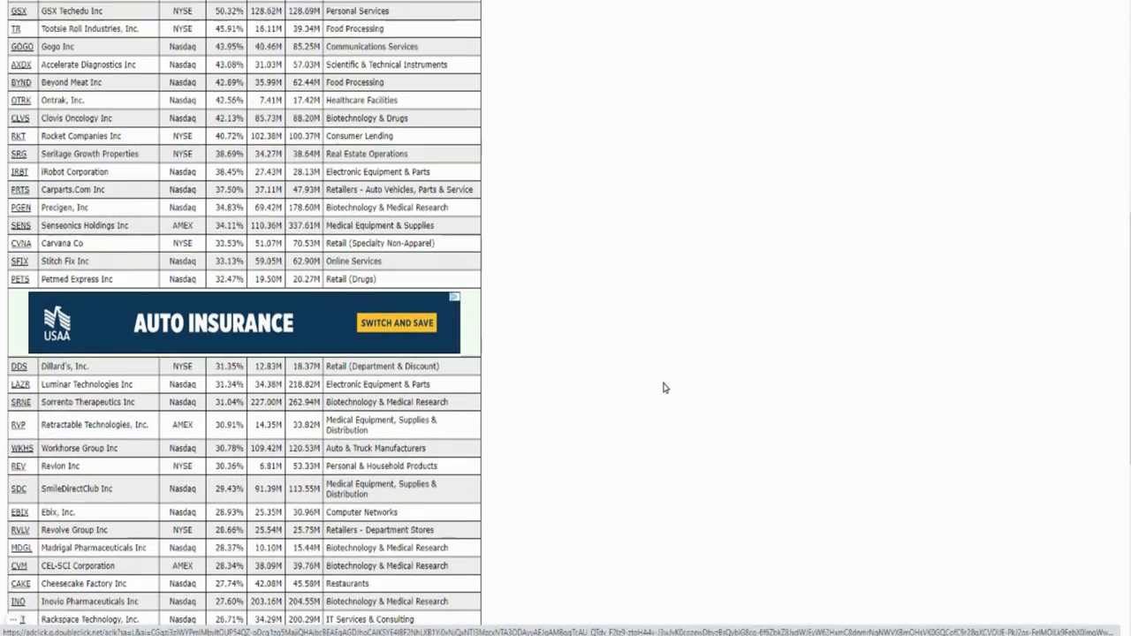
pyautogui.scroll(3)
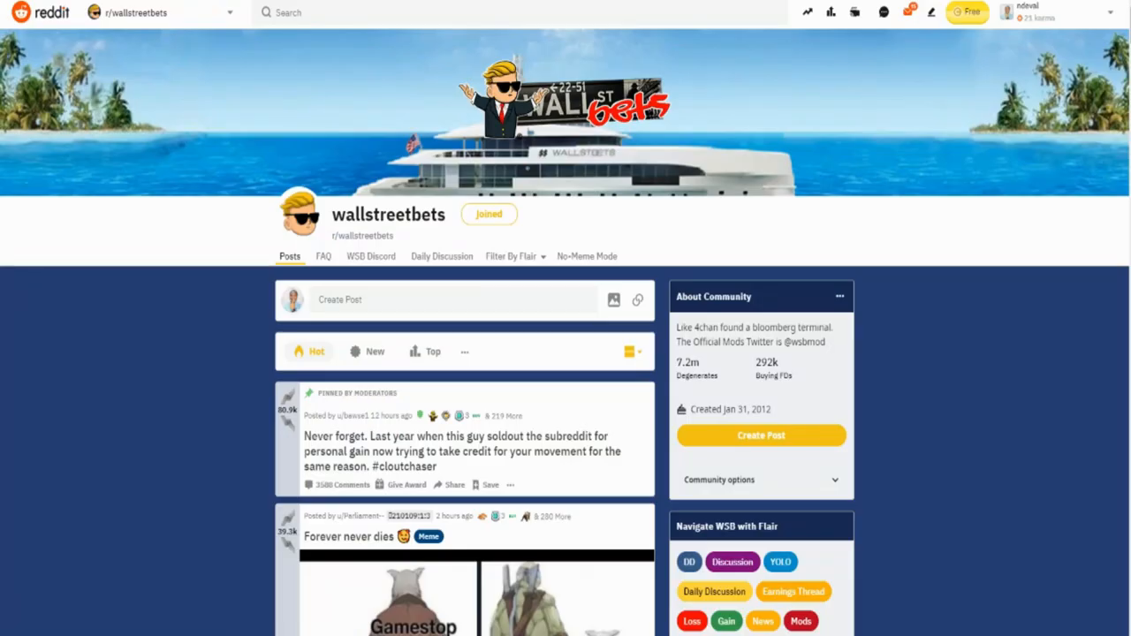
pyautogui.moveTo(170, 353)
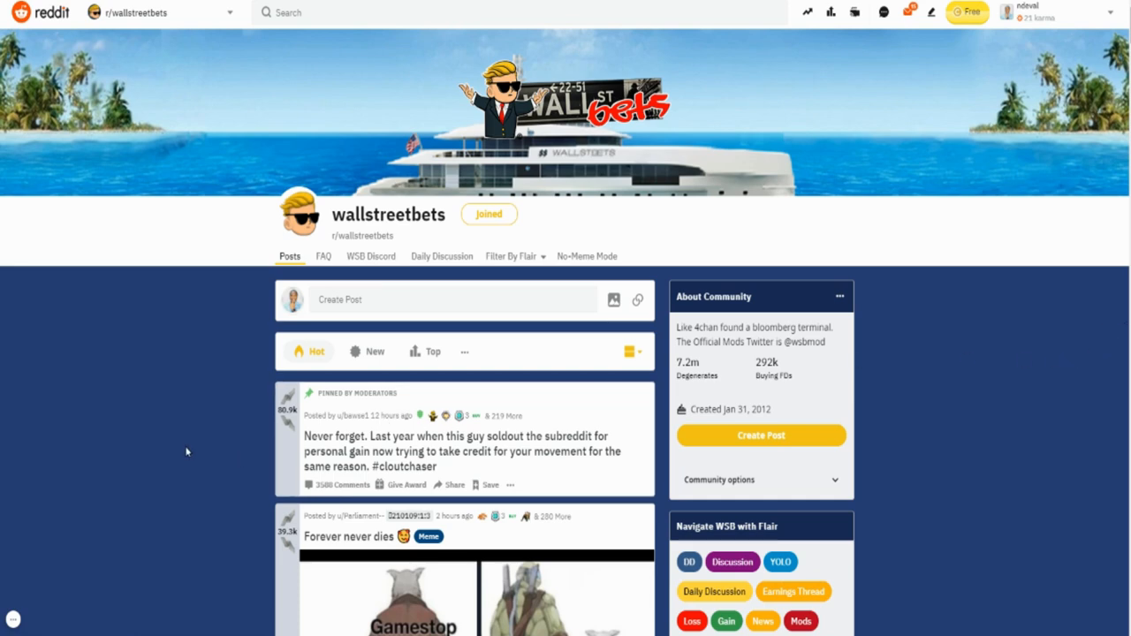
# - Scroll down through the r/wallstreetbets hot posts feed
pyautogui.scroll(-3)
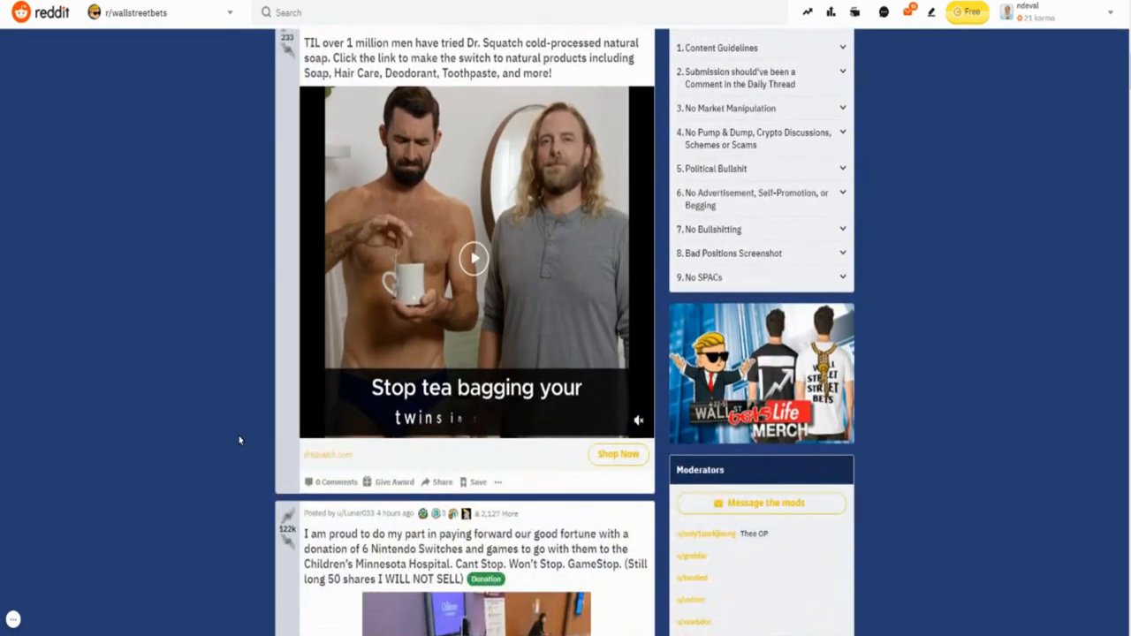
pyautogui.scroll(-3)
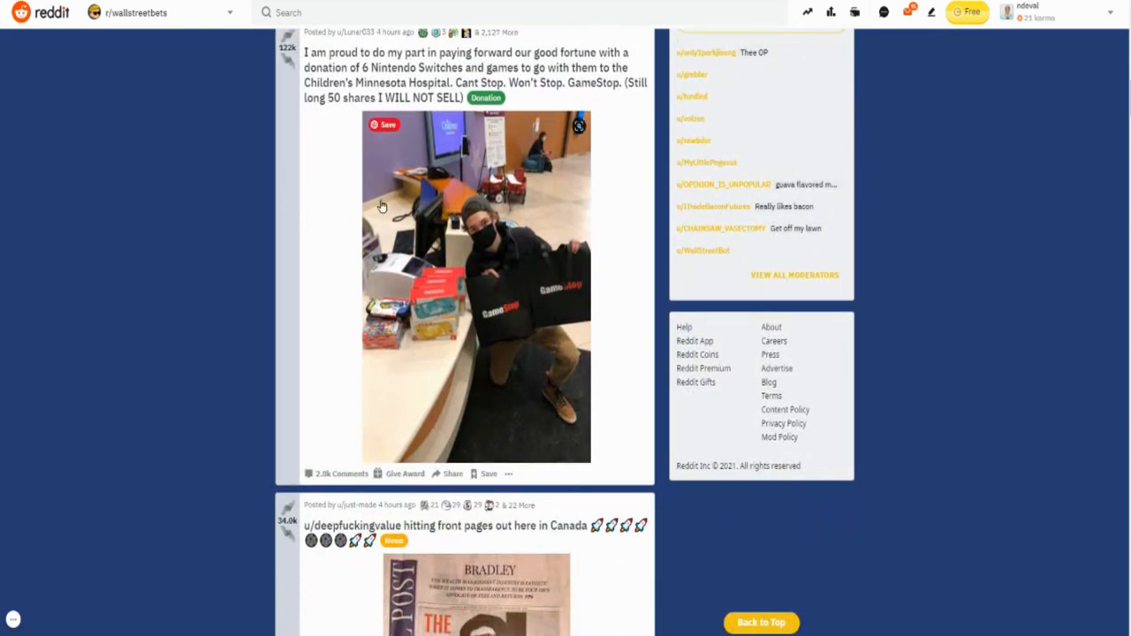
pyautogui.scroll(3)
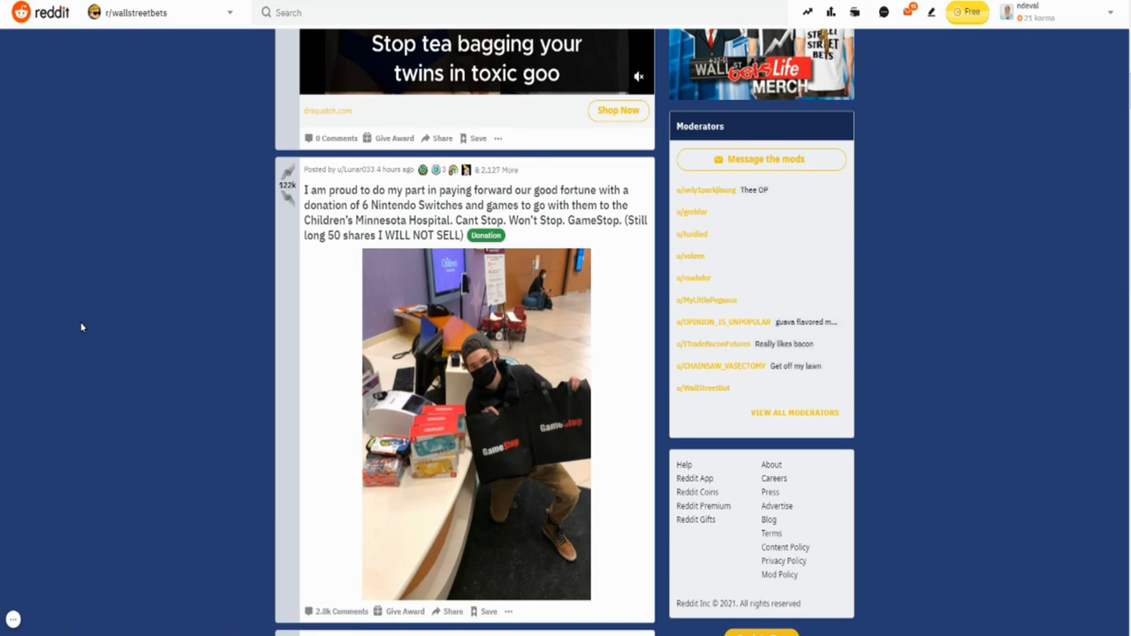
pyautogui.scroll(-3)
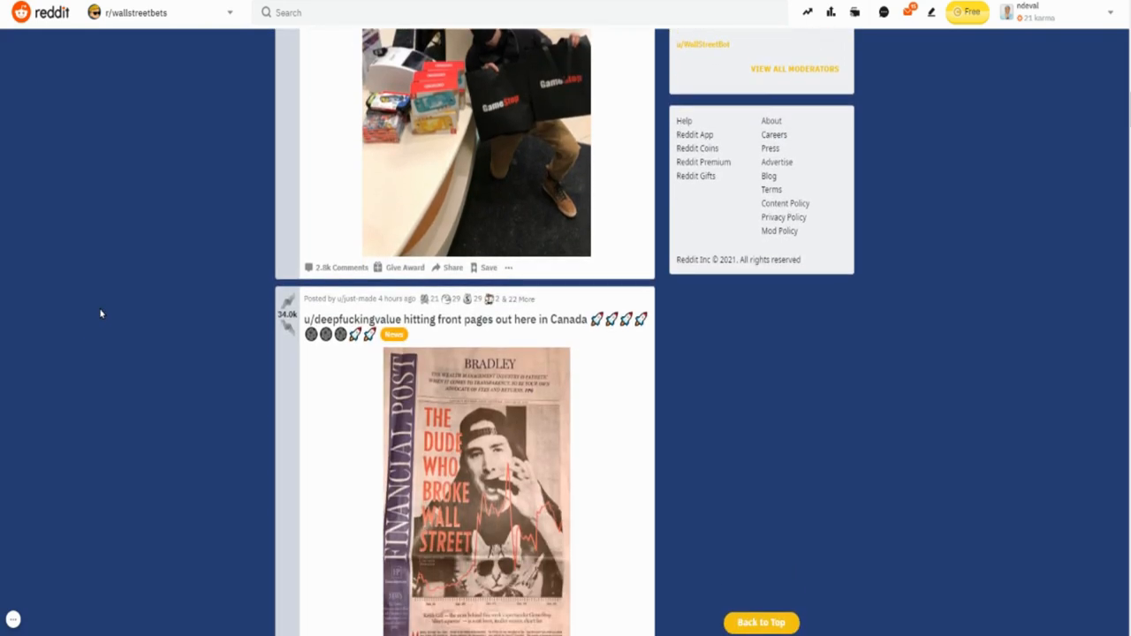
pyautogui.scroll(-3)
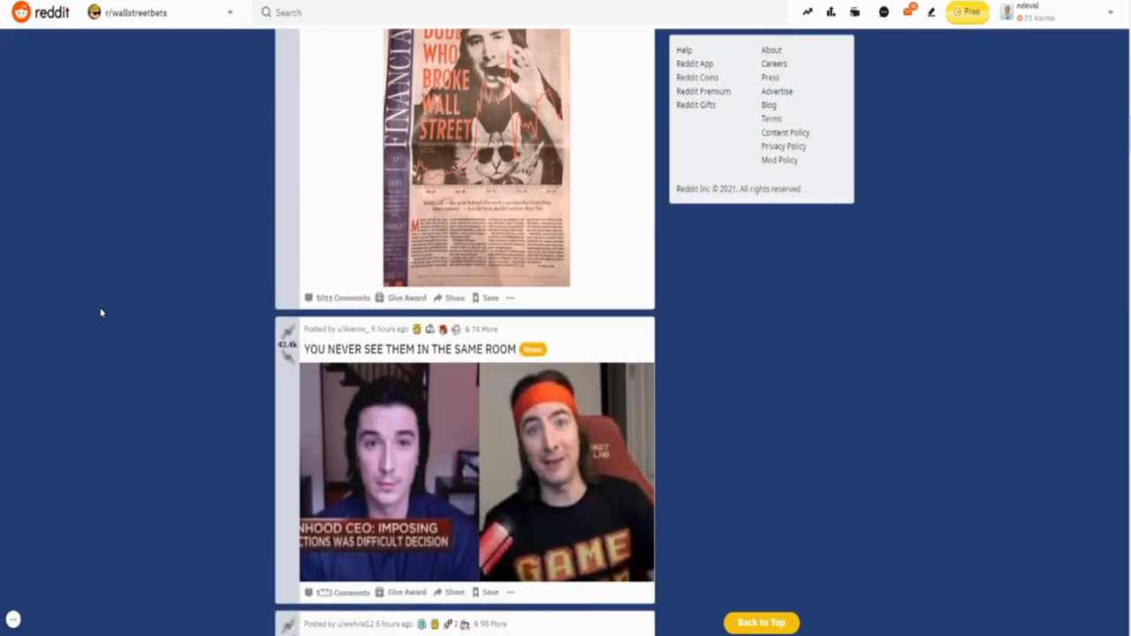
pyautogui.scroll(-3)
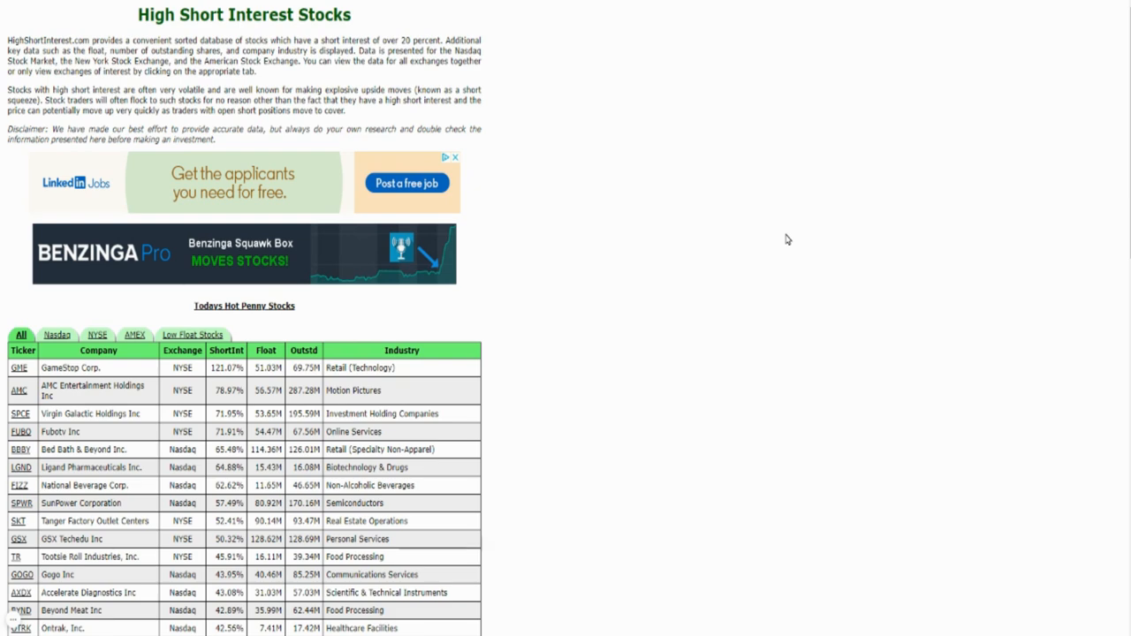
# - Scroll the short interest table down past Senseonics and Carvana, then click on the page
pyautogui.scroll(-3)
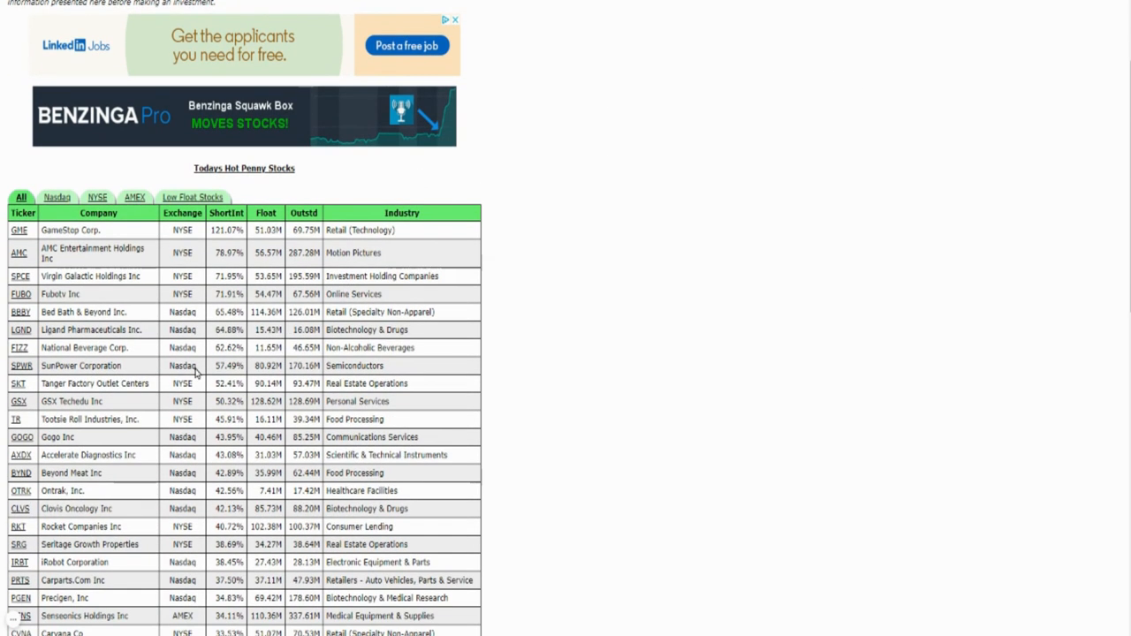
pyautogui.moveTo(258, 292)
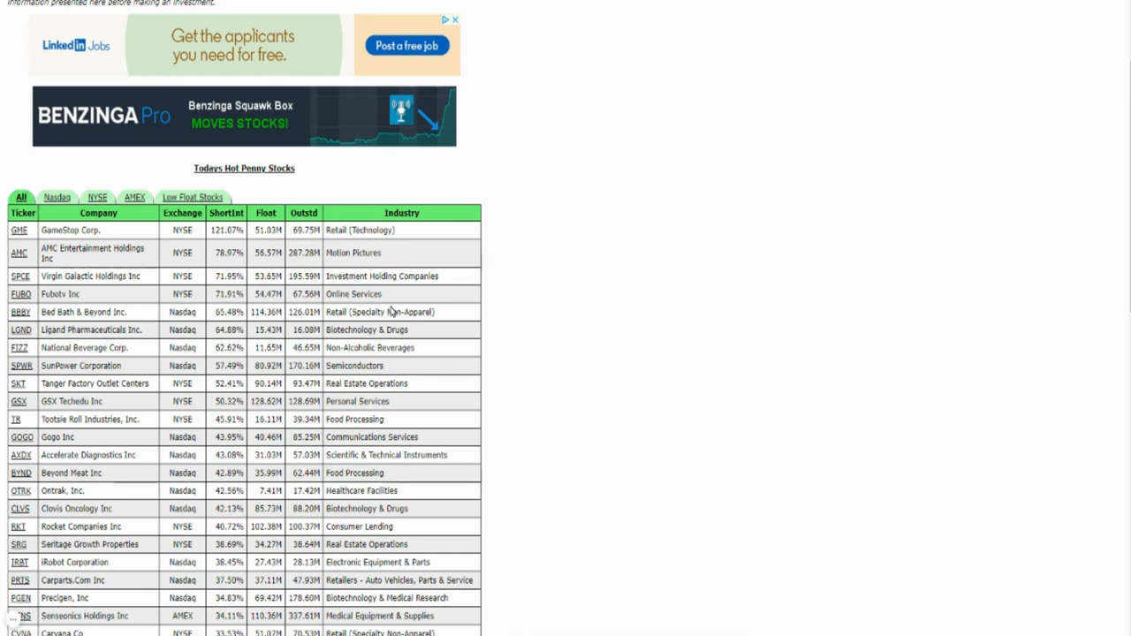
pyautogui.moveTo(386, 312)
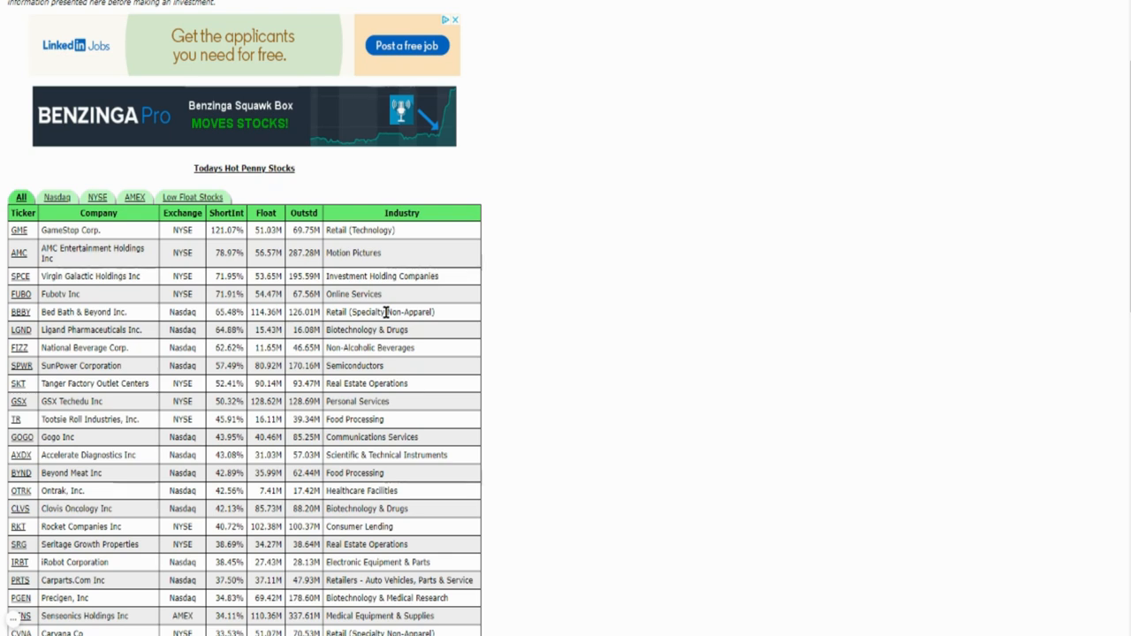
pyautogui.moveTo(412, 348)
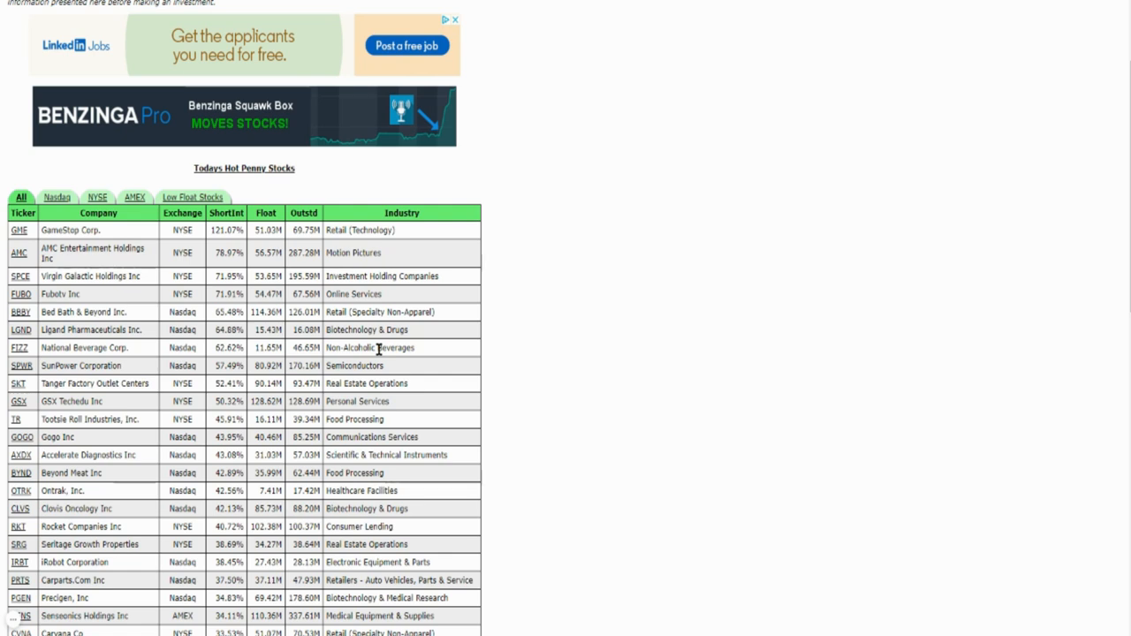
pyautogui.moveTo(584, 324)
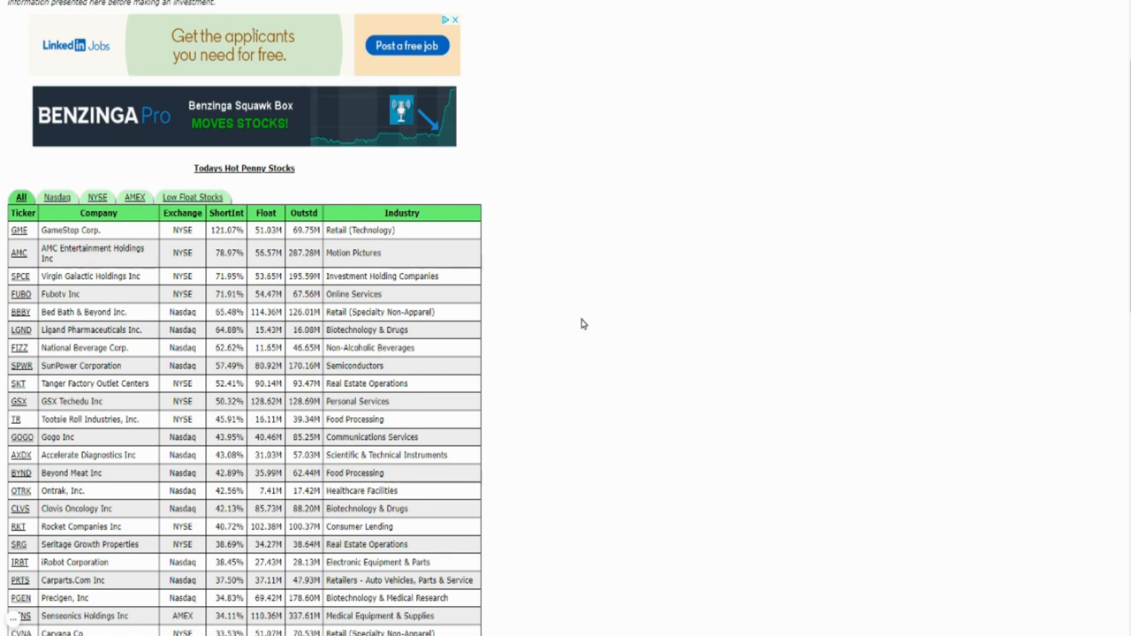
pyautogui.moveTo(617, 318)
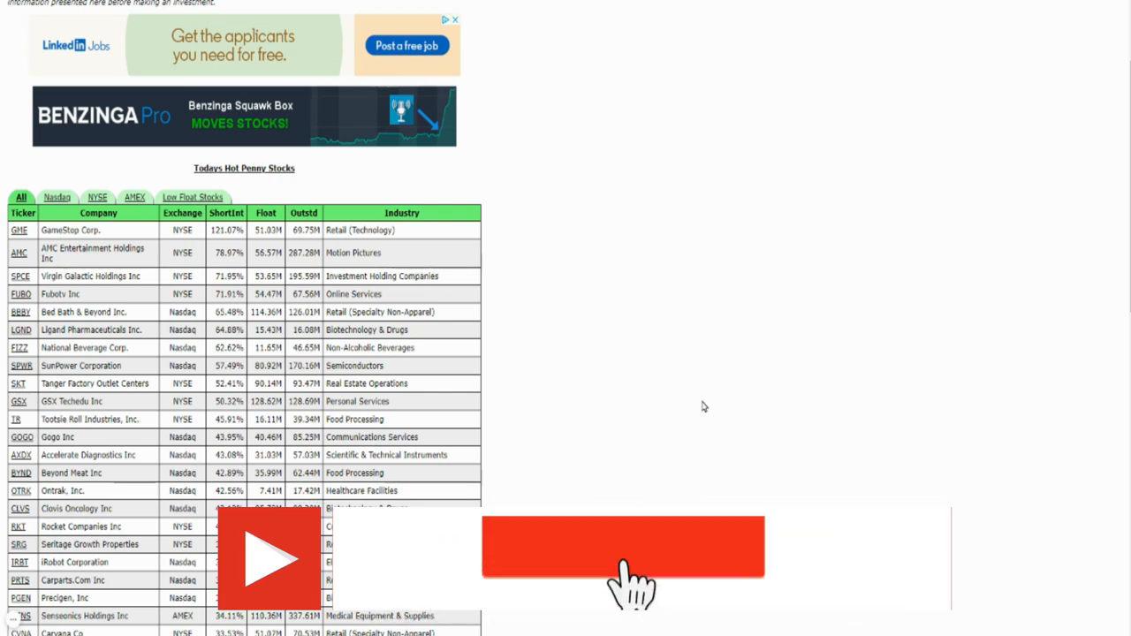
pyautogui.click(625, 555)
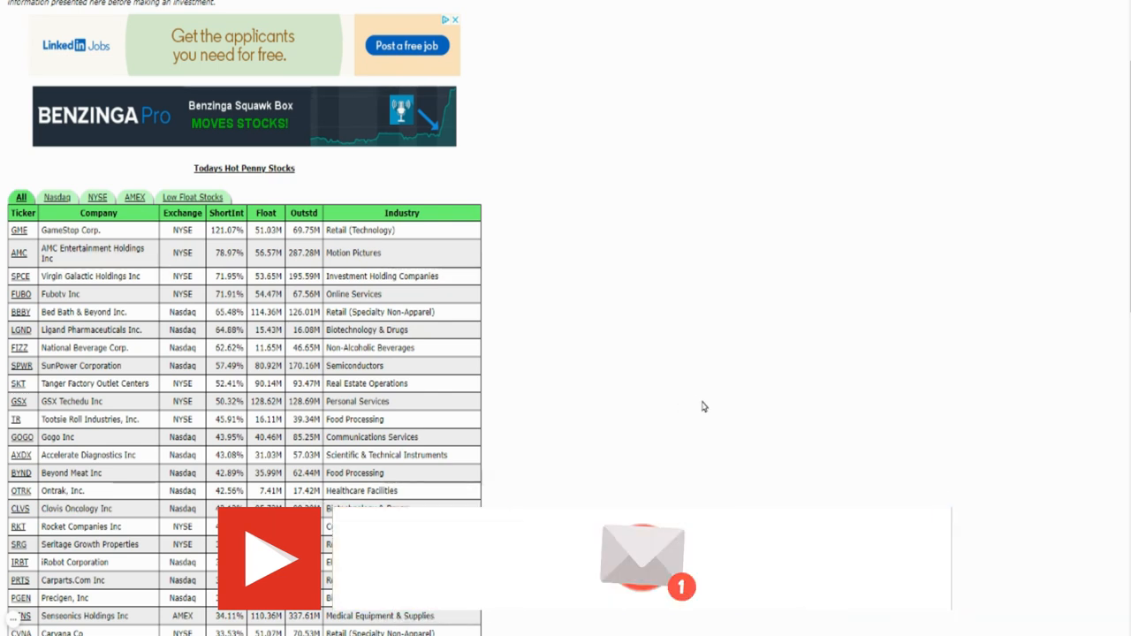